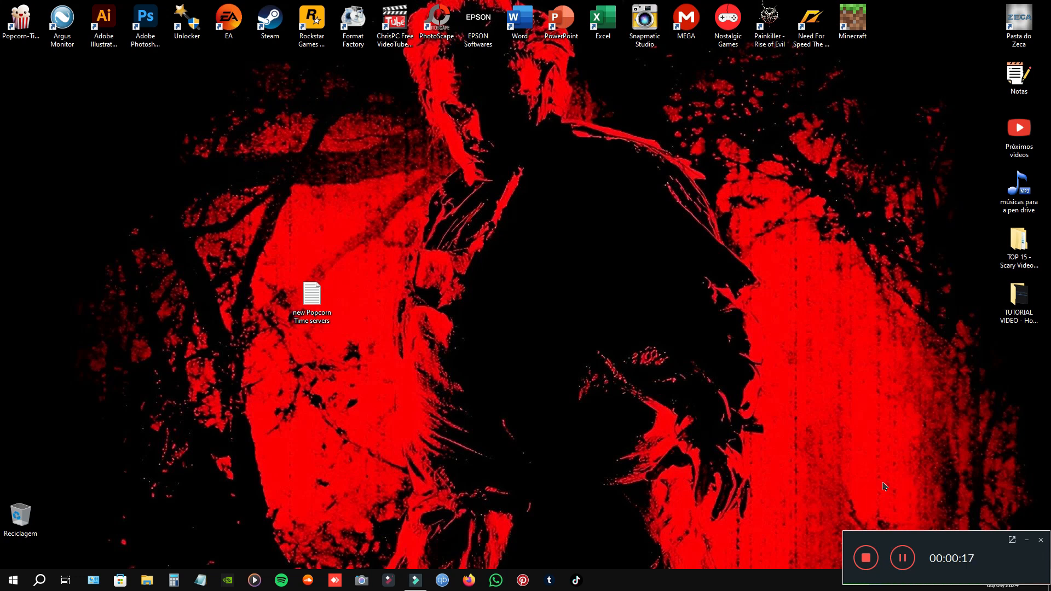
pyautogui.moveTo(24, 76)
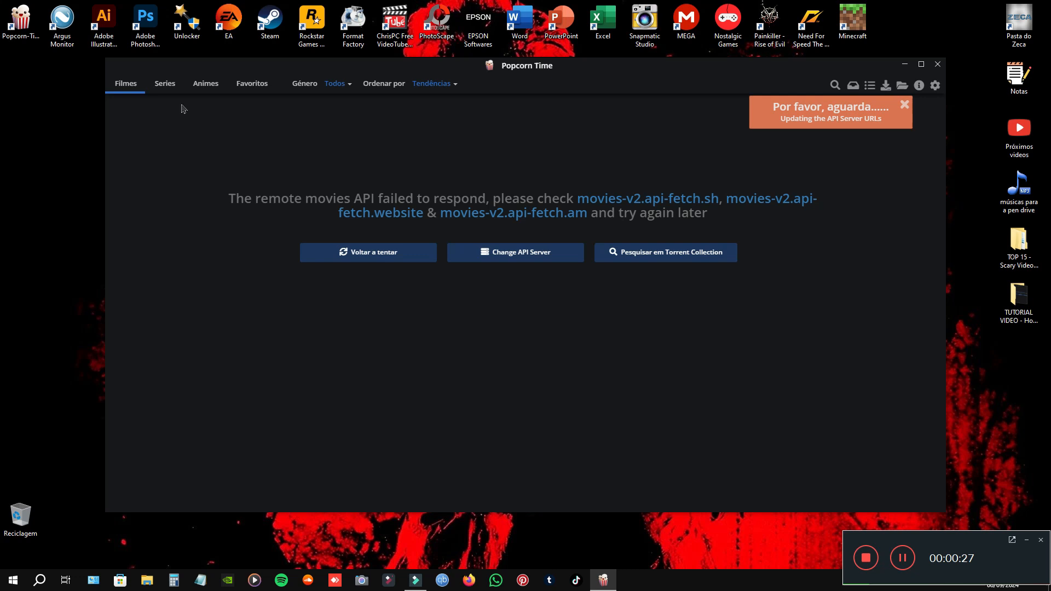
# Check the Anime and Movies catalogs and dismiss the API update error notice
pyautogui.click(204, 83)
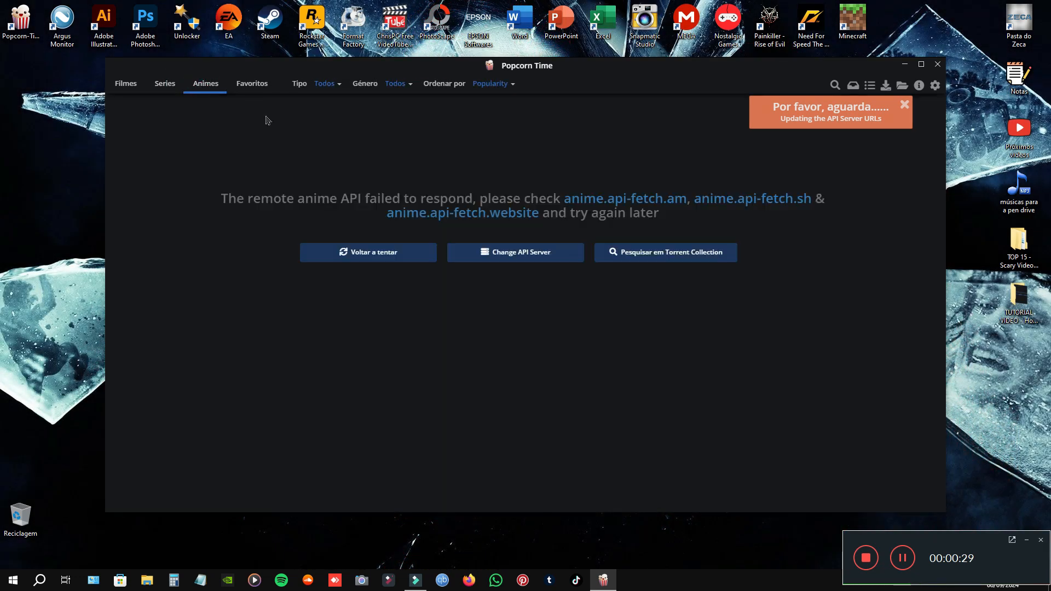
pyautogui.click(125, 83)
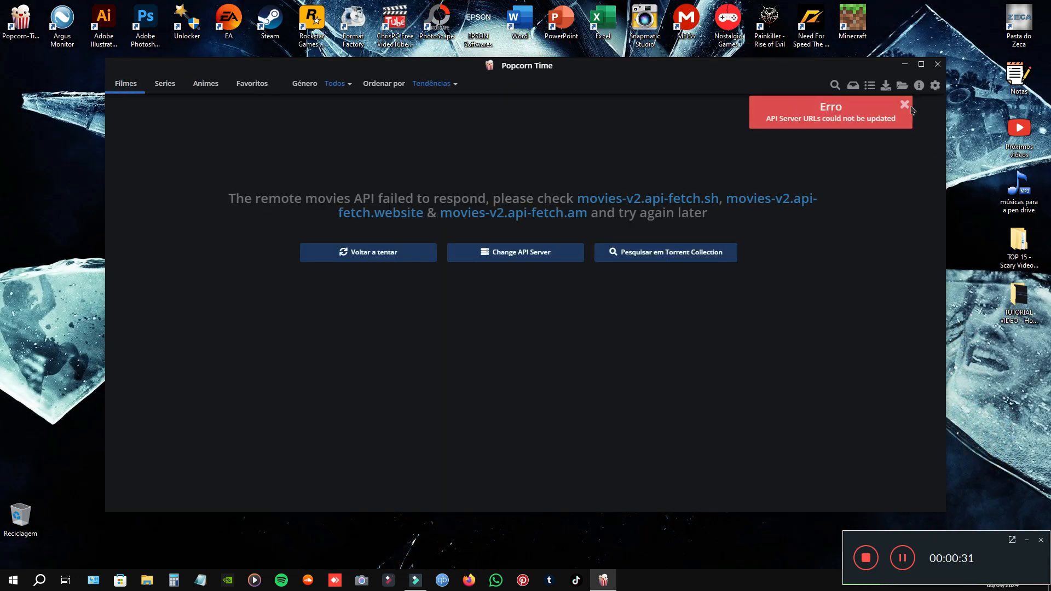
pyautogui.click(904, 106)
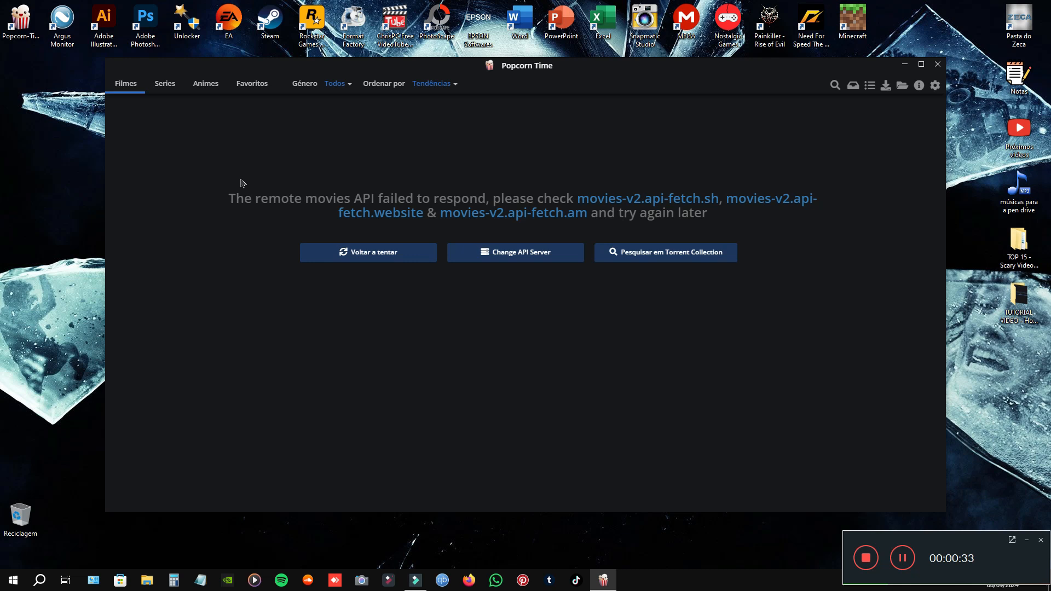
pyautogui.moveTo(172, 273)
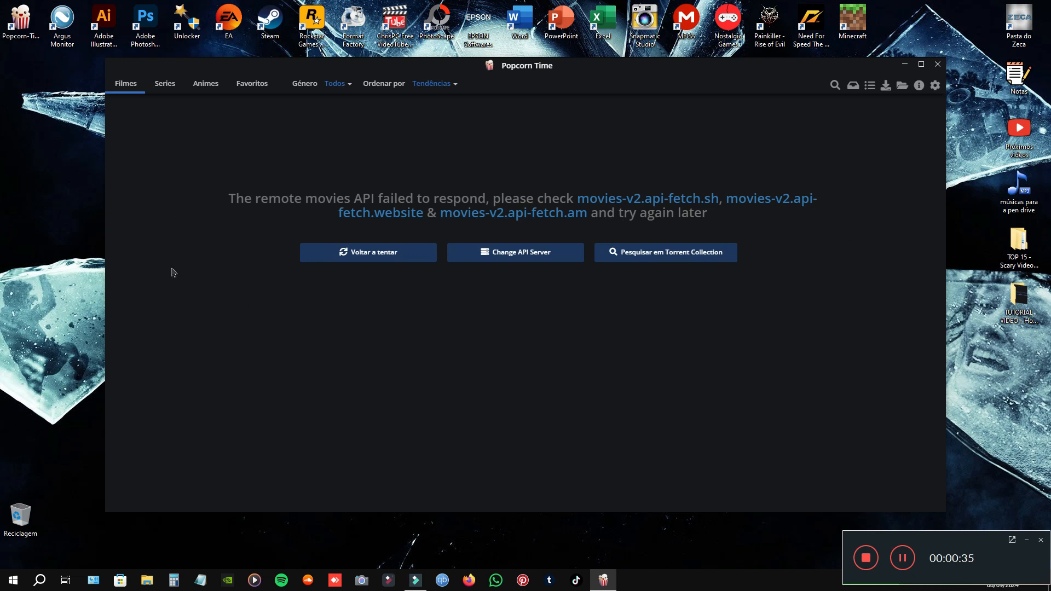
pyautogui.moveTo(787, 175)
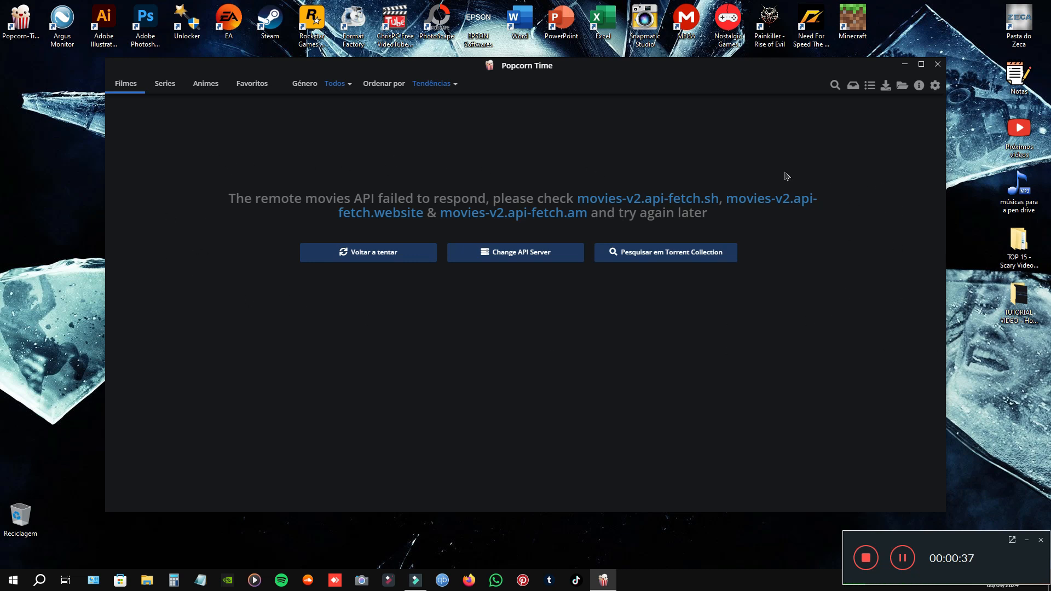
# Cycle through the Movies, Series and Anime catalogs, all reporting the remote API failed to respond
pyautogui.click(204, 83)
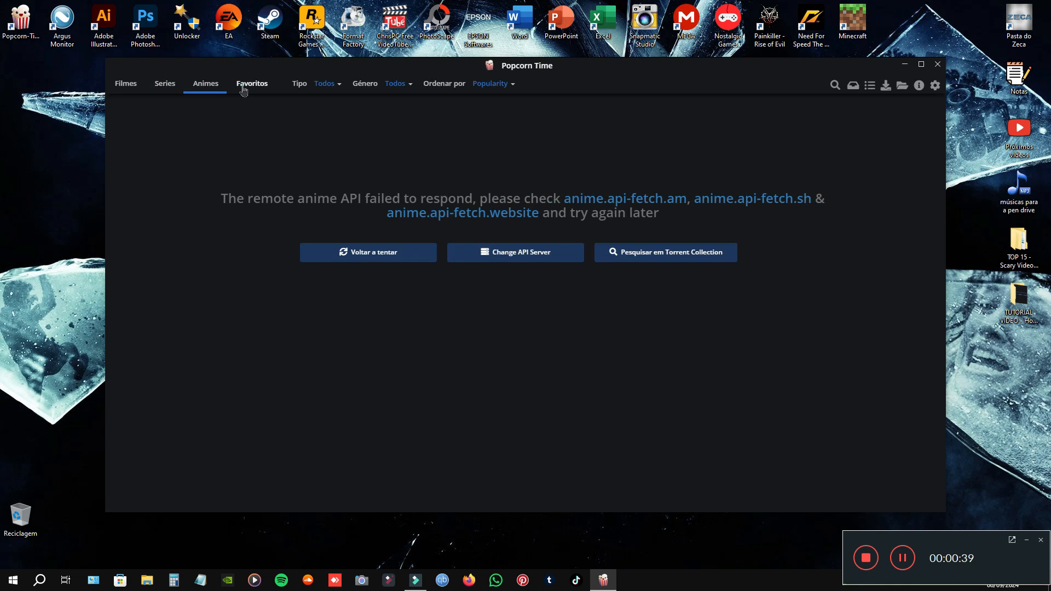
pyautogui.click(125, 84)
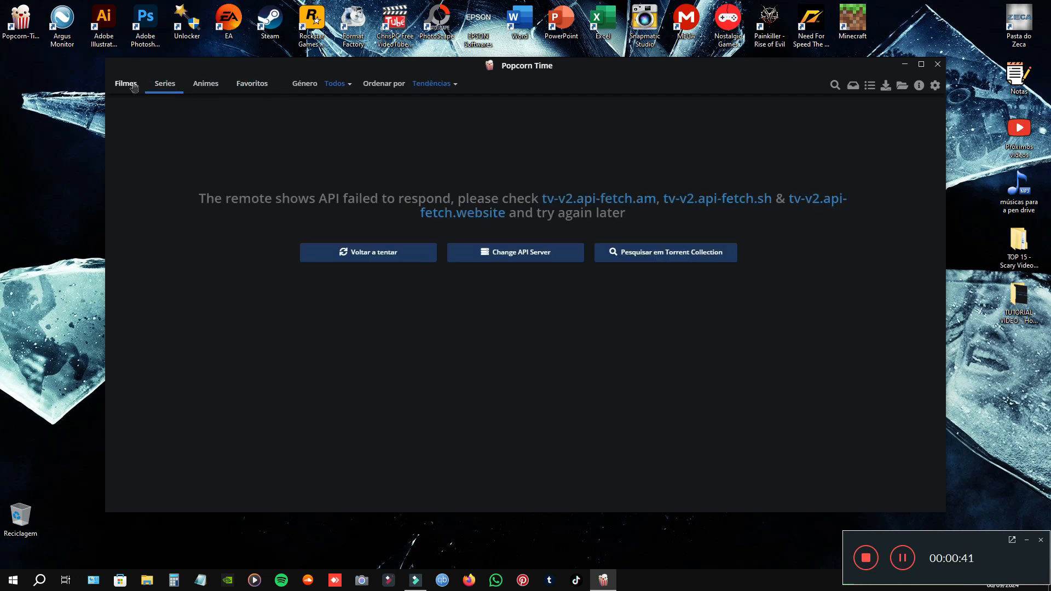
pyautogui.click(125, 83)
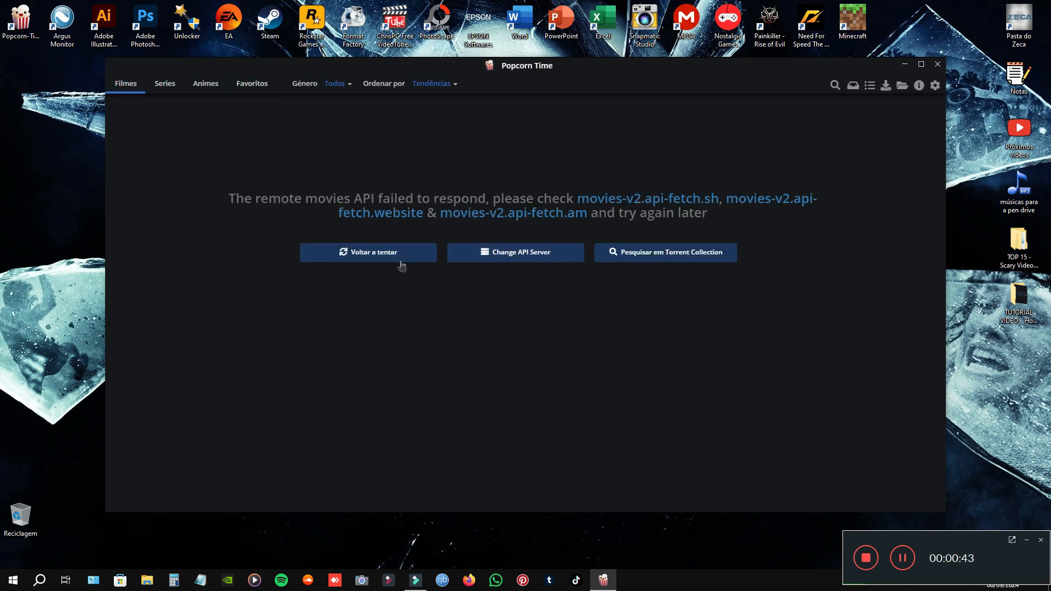
pyautogui.click(164, 83)
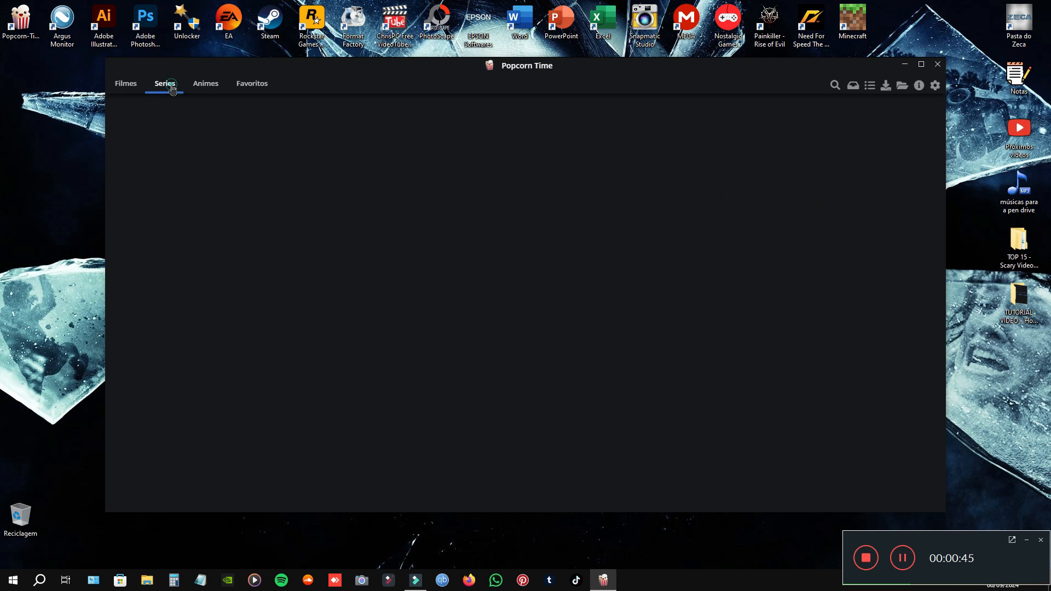
pyautogui.click(165, 83)
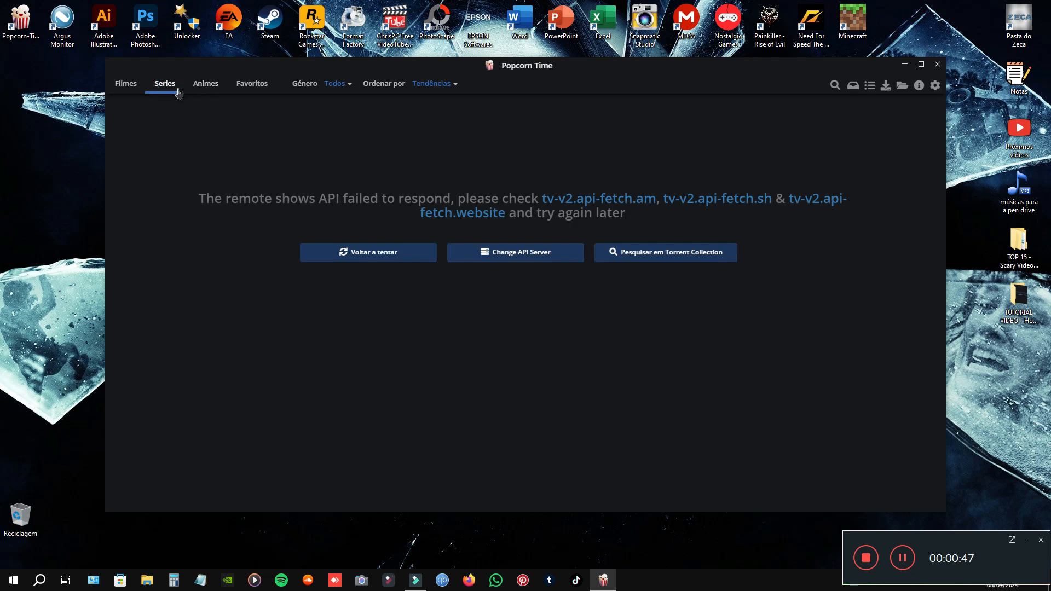
pyautogui.click(205, 83)
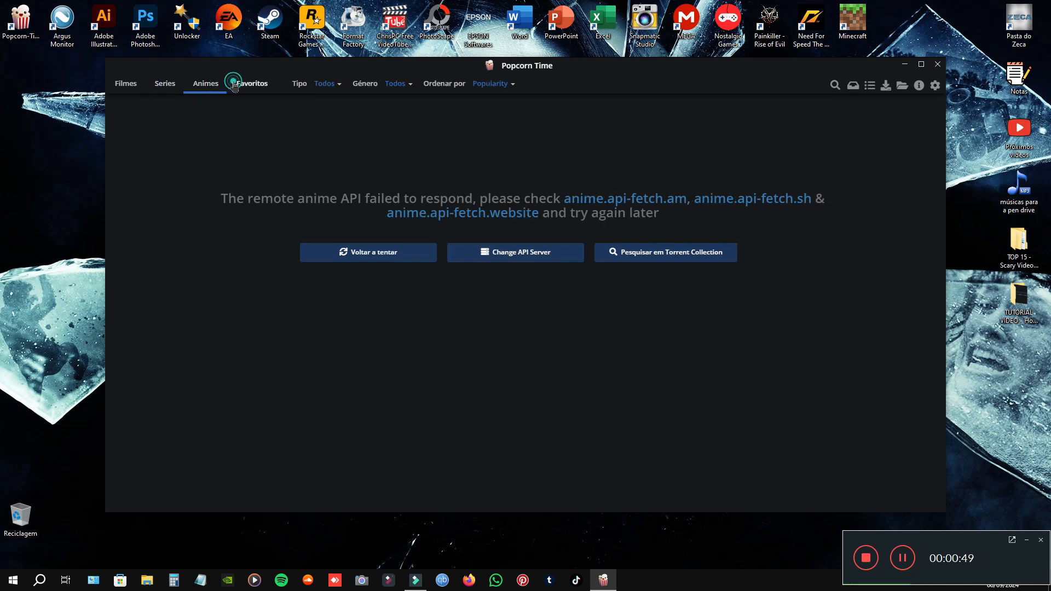
pyautogui.click(125, 84)
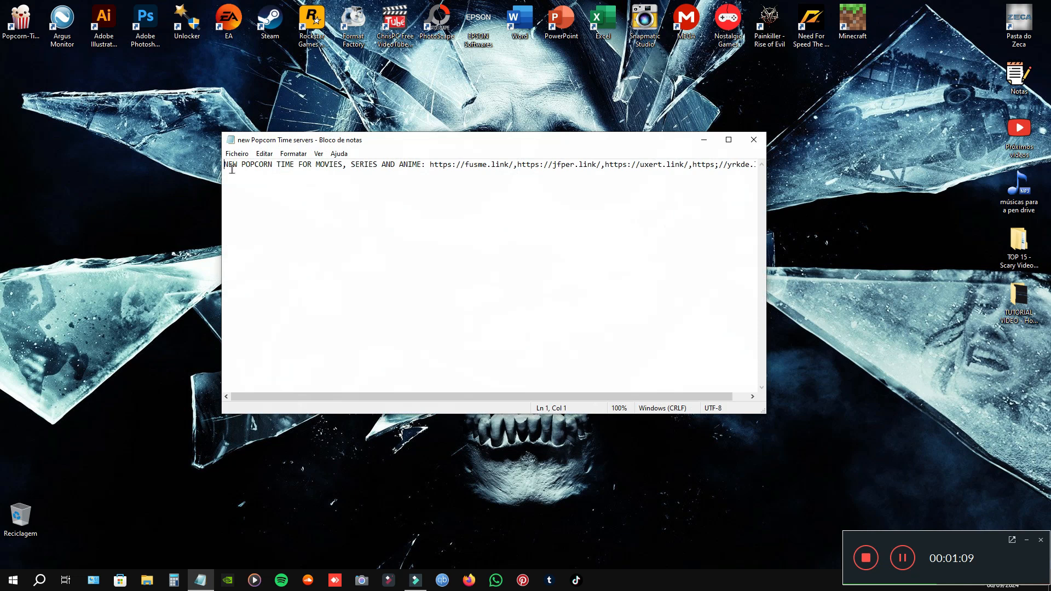
pyautogui.moveTo(432, 165)
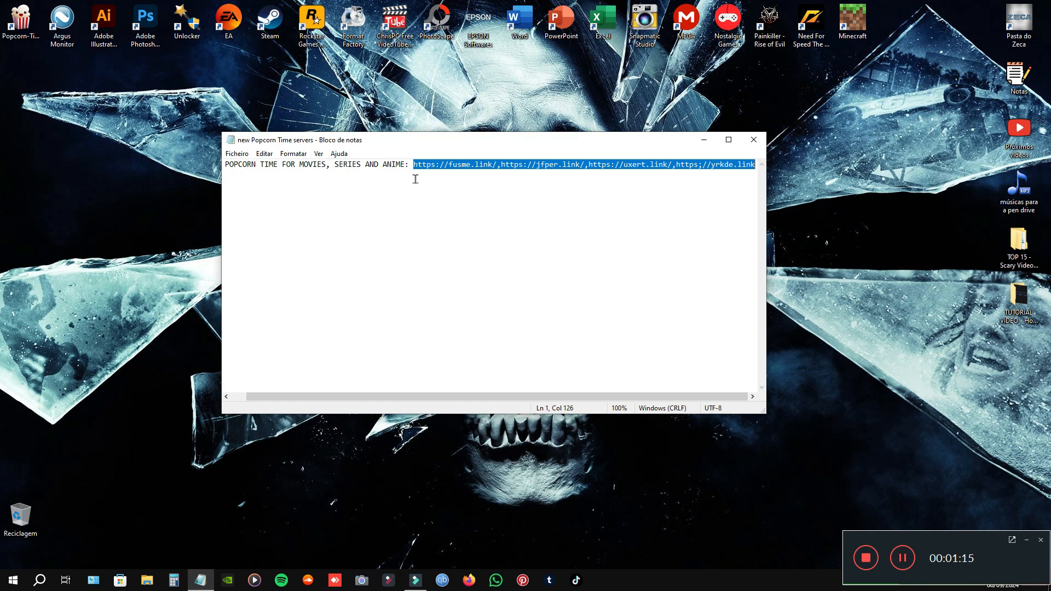
pyautogui.moveTo(753, 139)
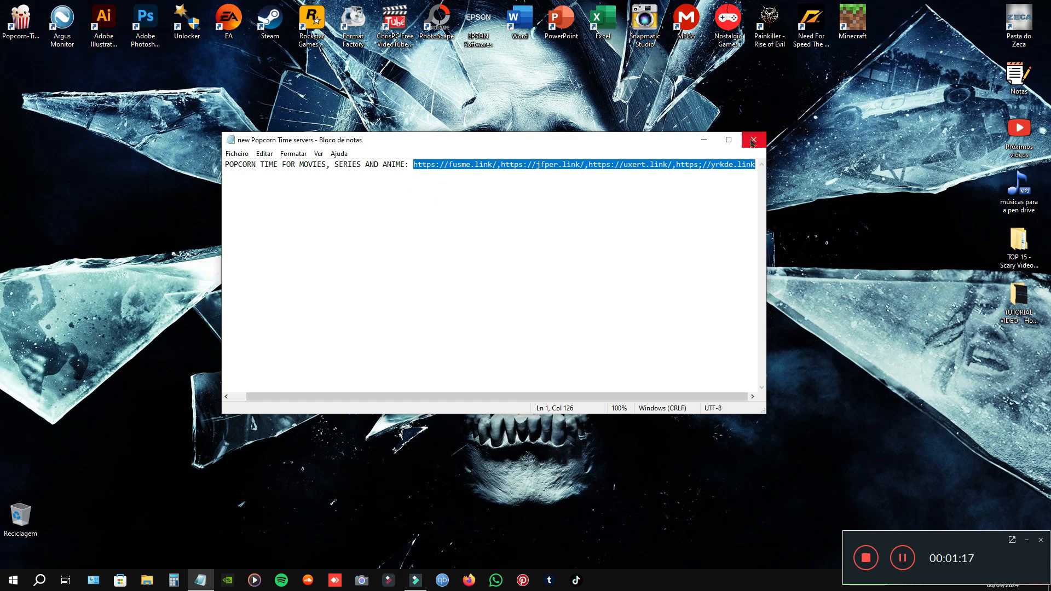
# Close the new Popcorn Time servers note after copying its URL list
pyautogui.click(752, 139)
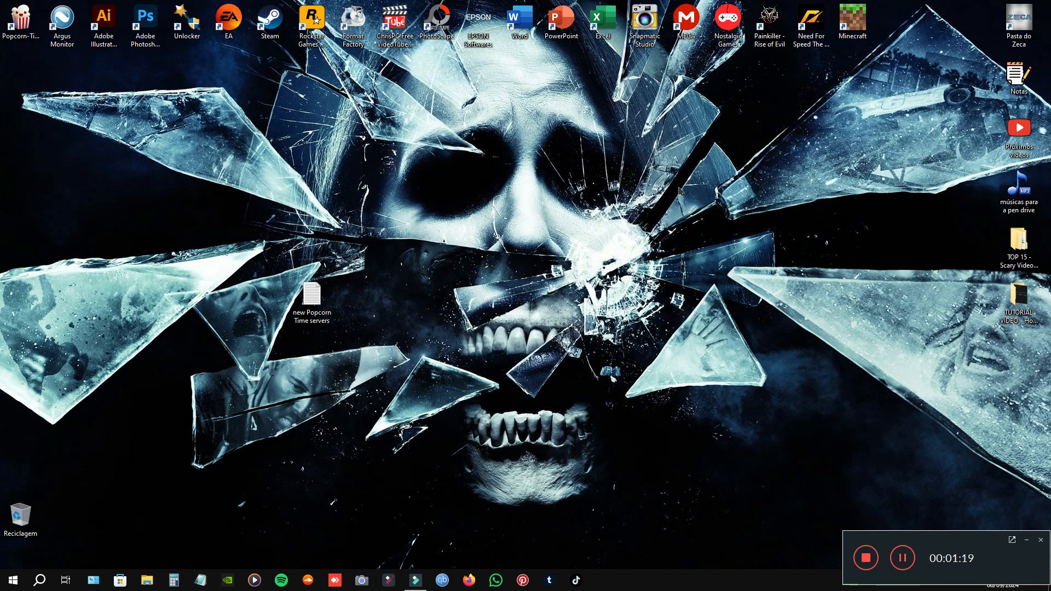
pyautogui.moveTo(19, 17)
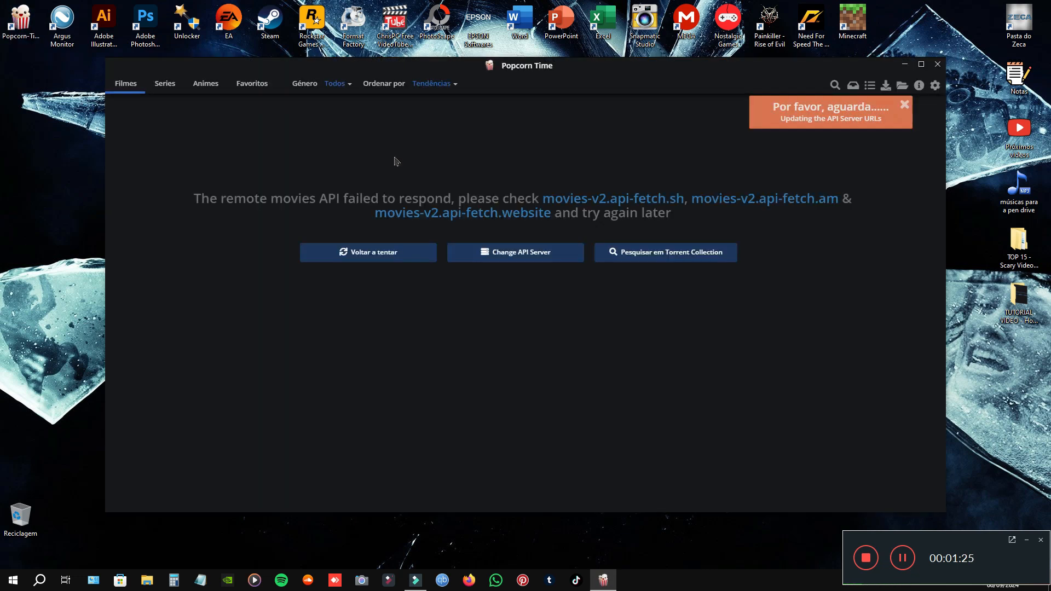
pyautogui.moveTo(514, 175)
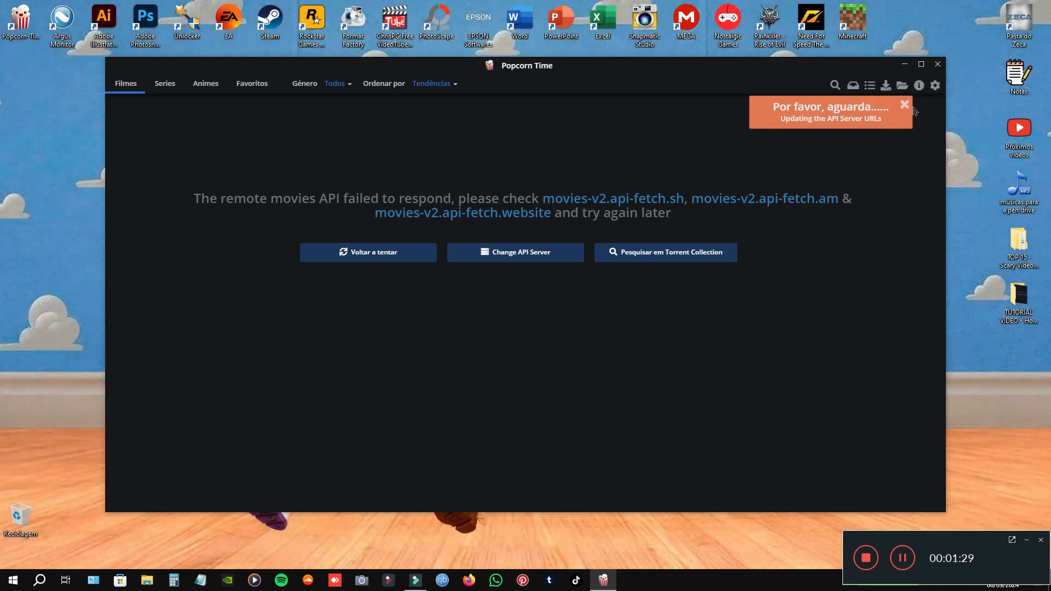
# Dismiss the API server updating notice; the Movies catalog still fails to load
pyautogui.click(904, 105)
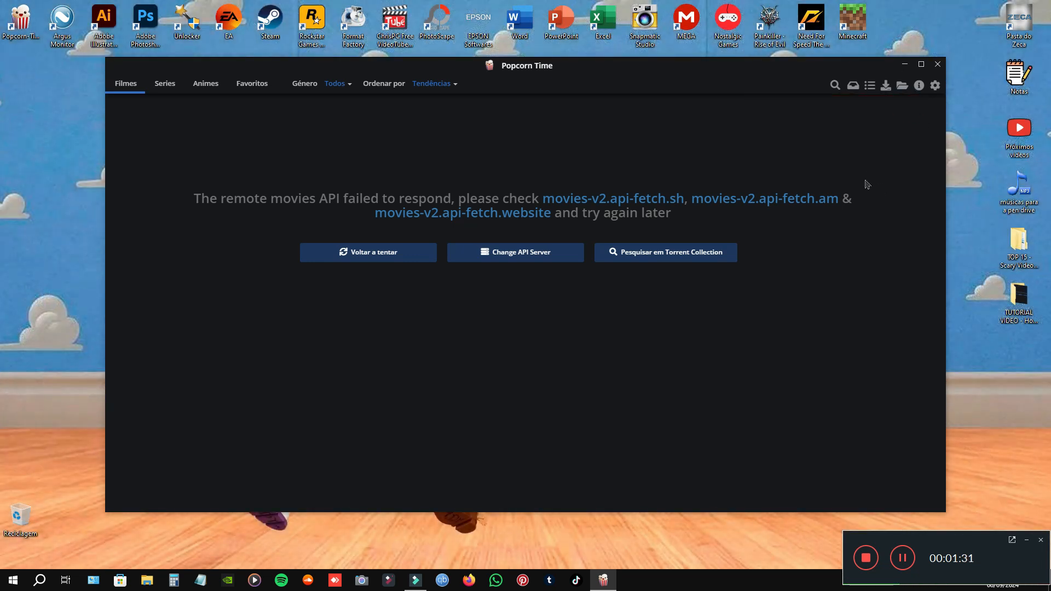
pyautogui.moveTo(853, 137)
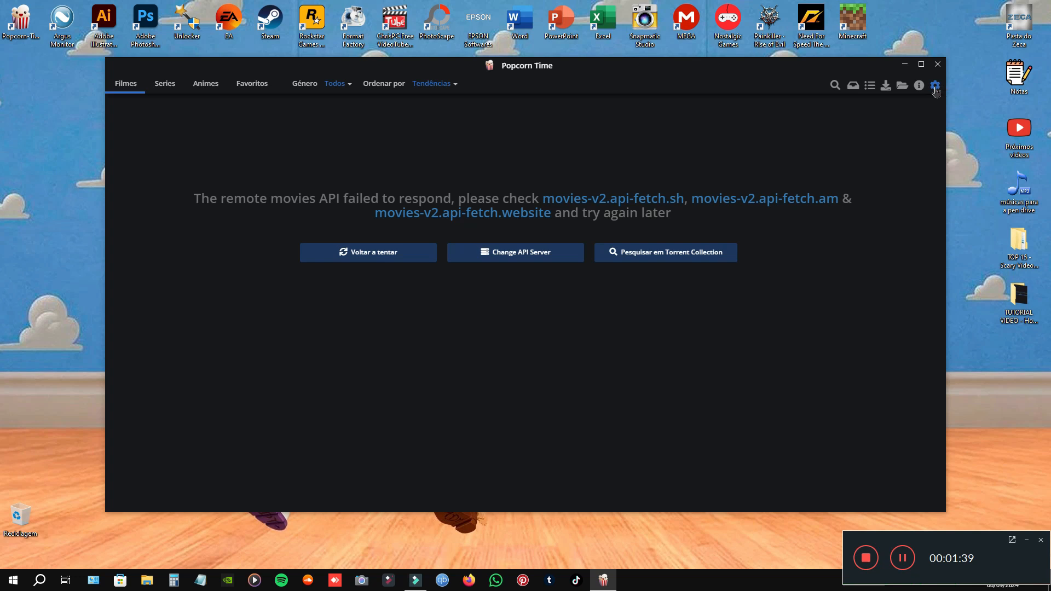
# Bring the Movies, Series and Anime API Server fields into view in the settings
pyautogui.click(934, 85)
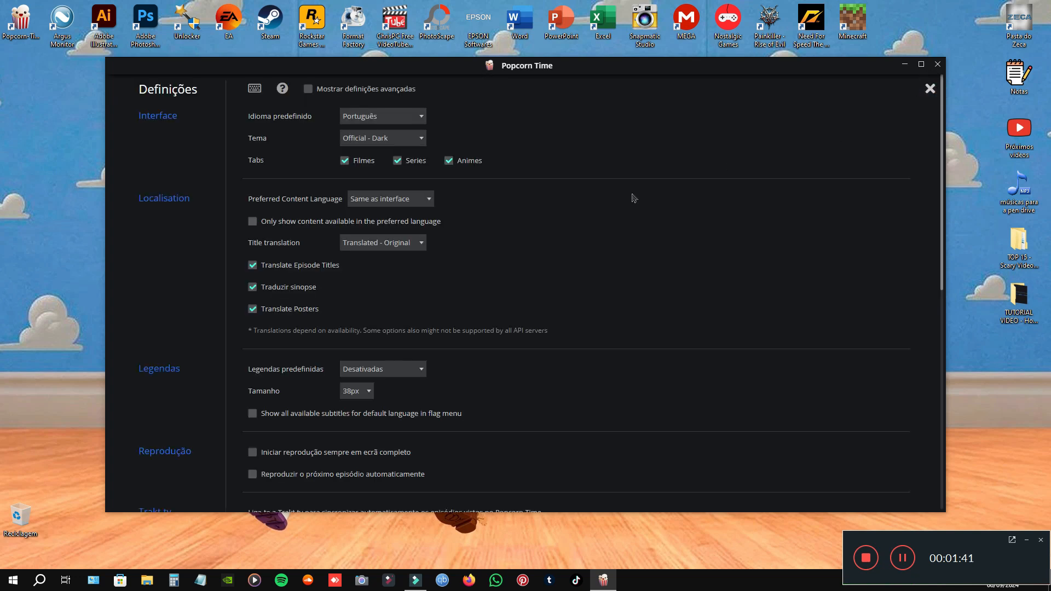
pyautogui.scroll(-3)
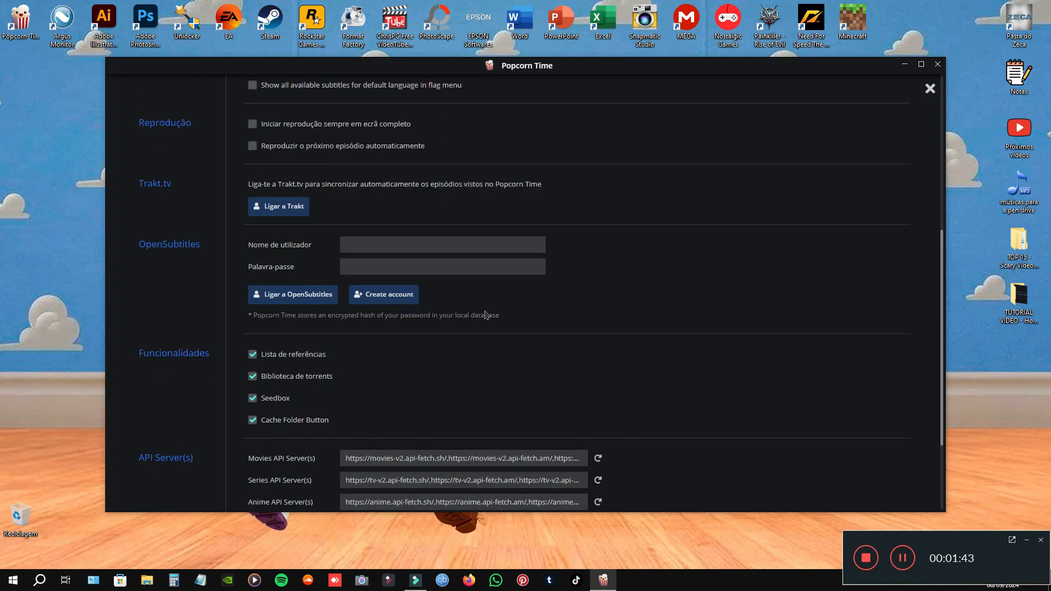
pyautogui.scroll(-3)
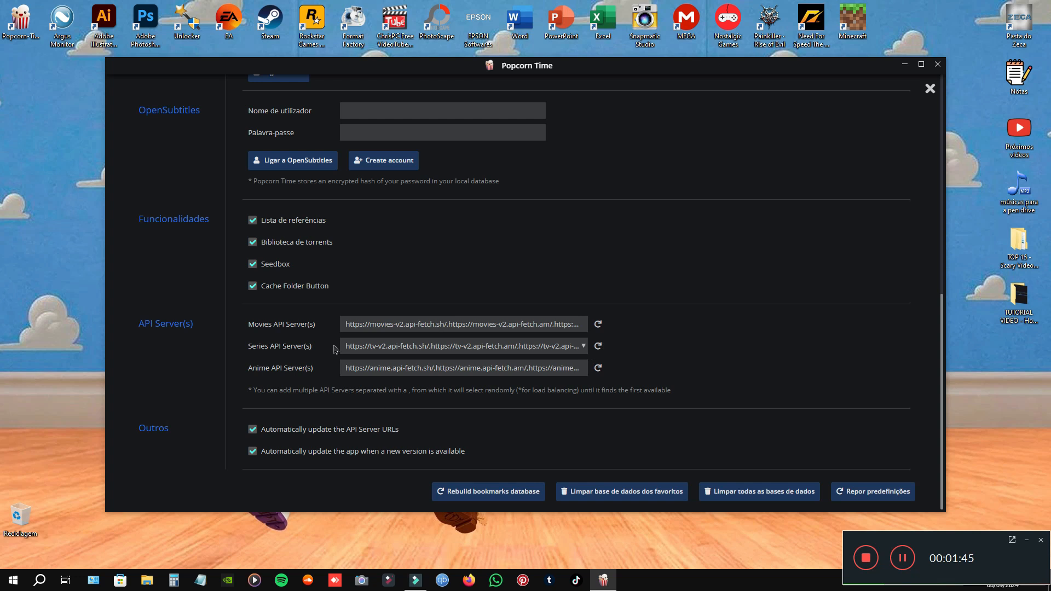
pyautogui.moveTo(142, 335)
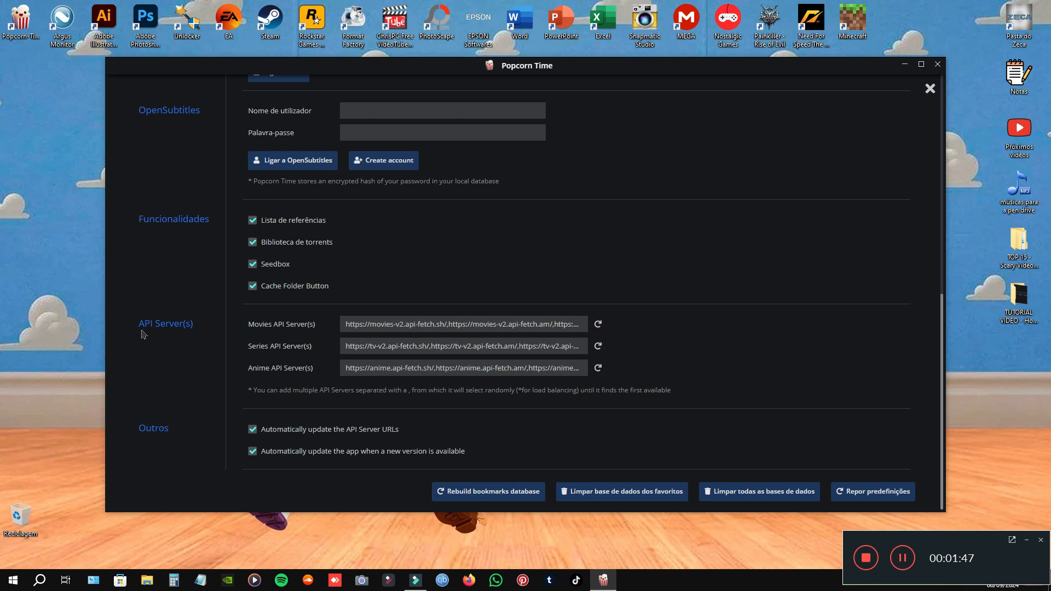
pyautogui.moveTo(243, 324)
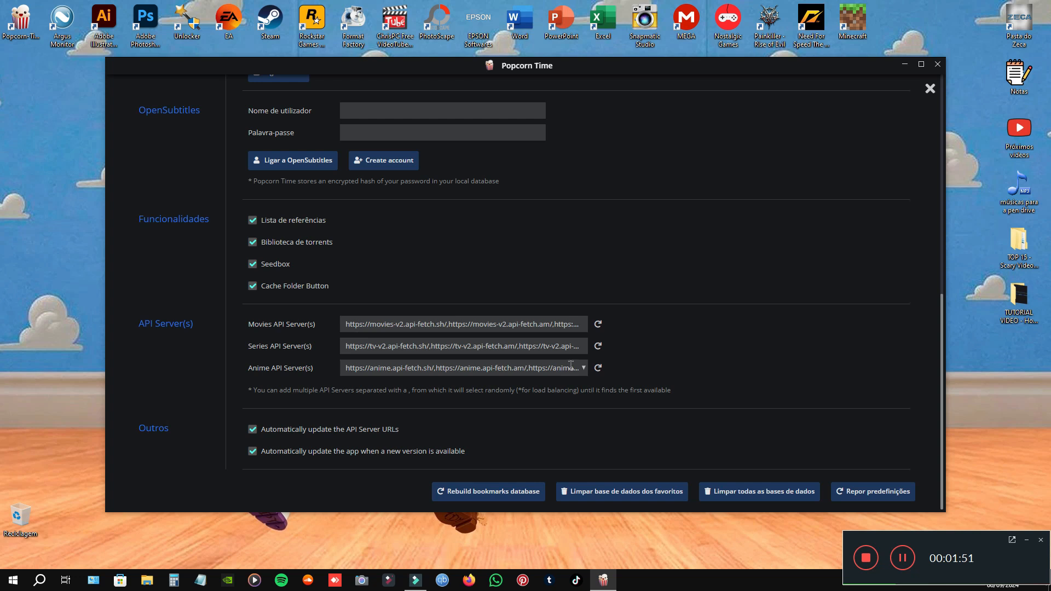
pyautogui.moveTo(664, 360)
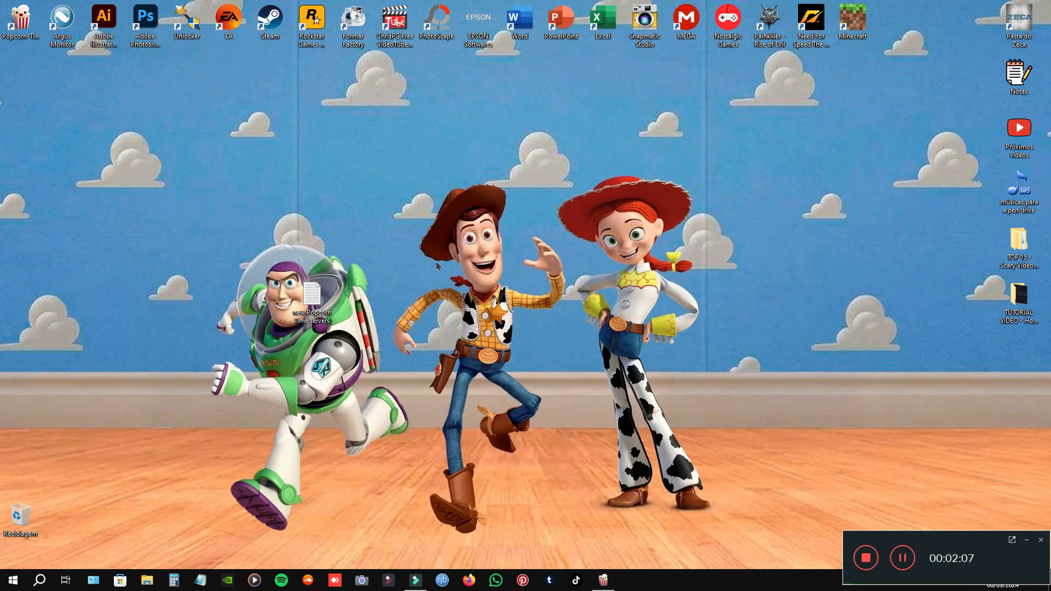
# Reopen the new Popcorn Time servers note from the desktop, then close it
pyautogui.doubleClick(311, 295)
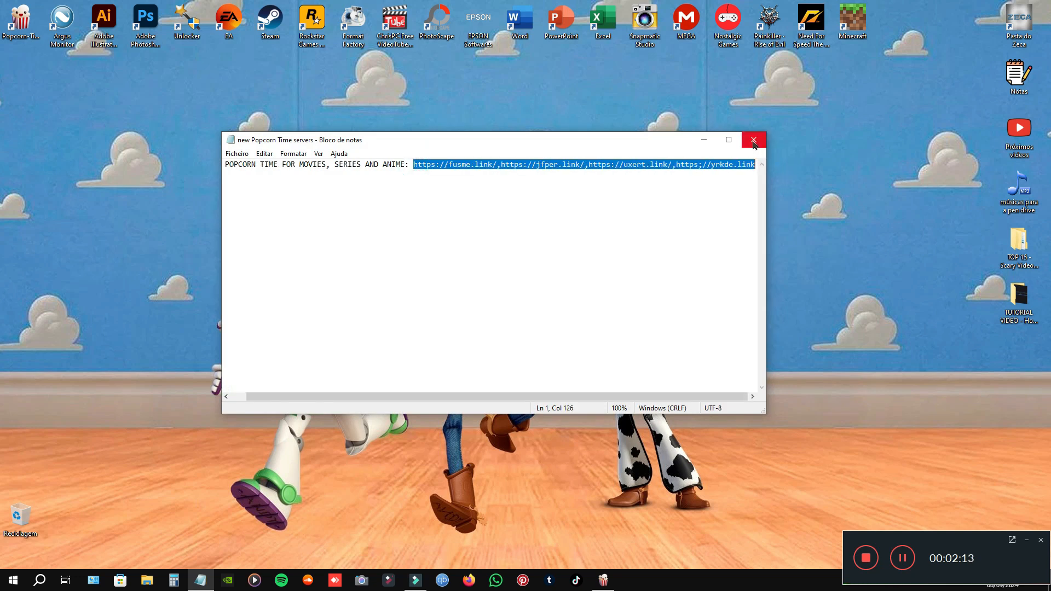
pyautogui.click(754, 140)
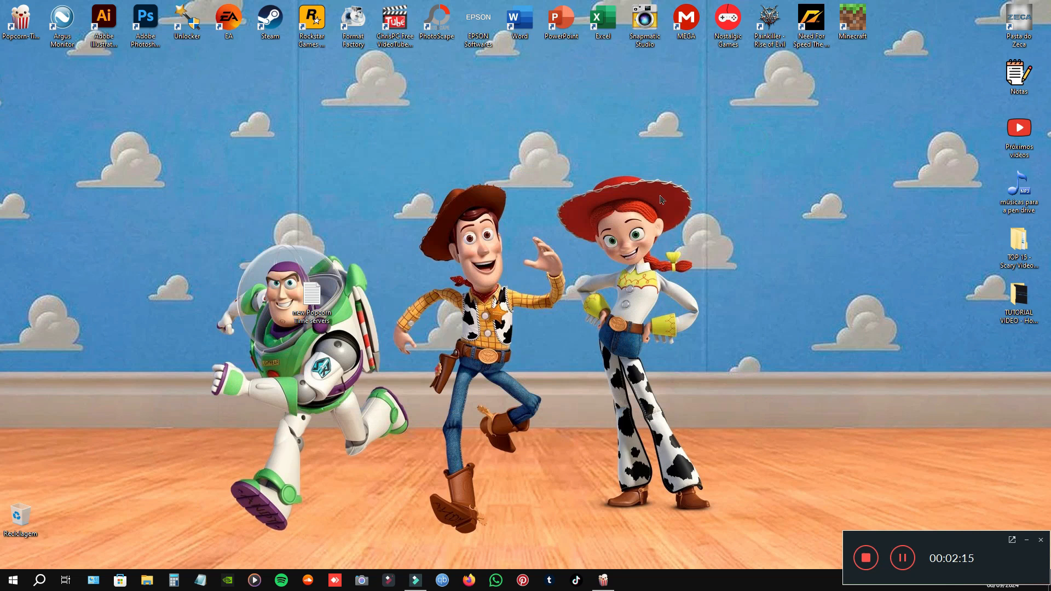
pyautogui.moveTo(602, 580)
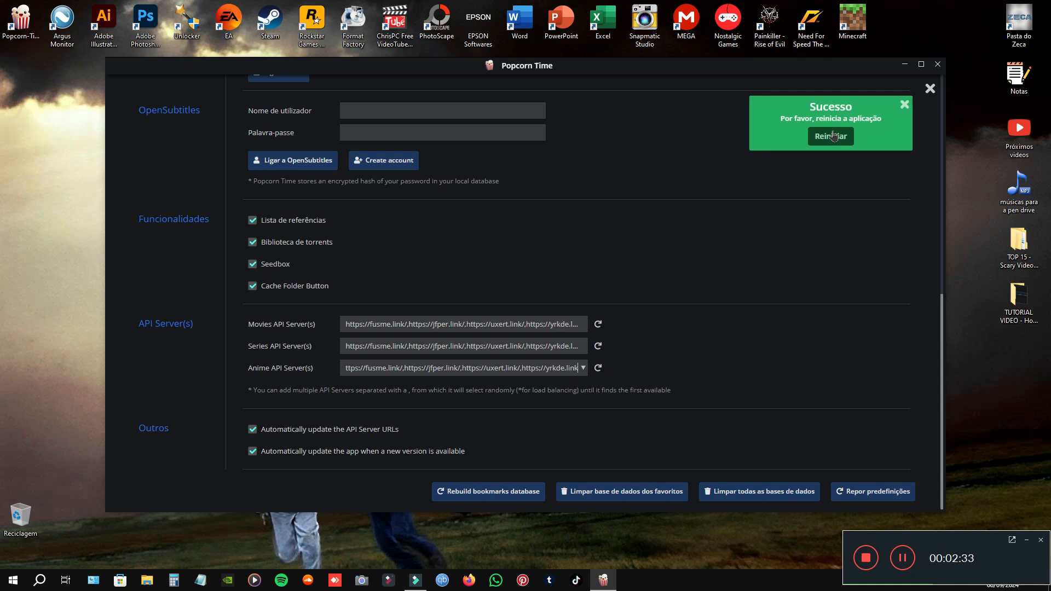
pyautogui.moveTo(912, 100)
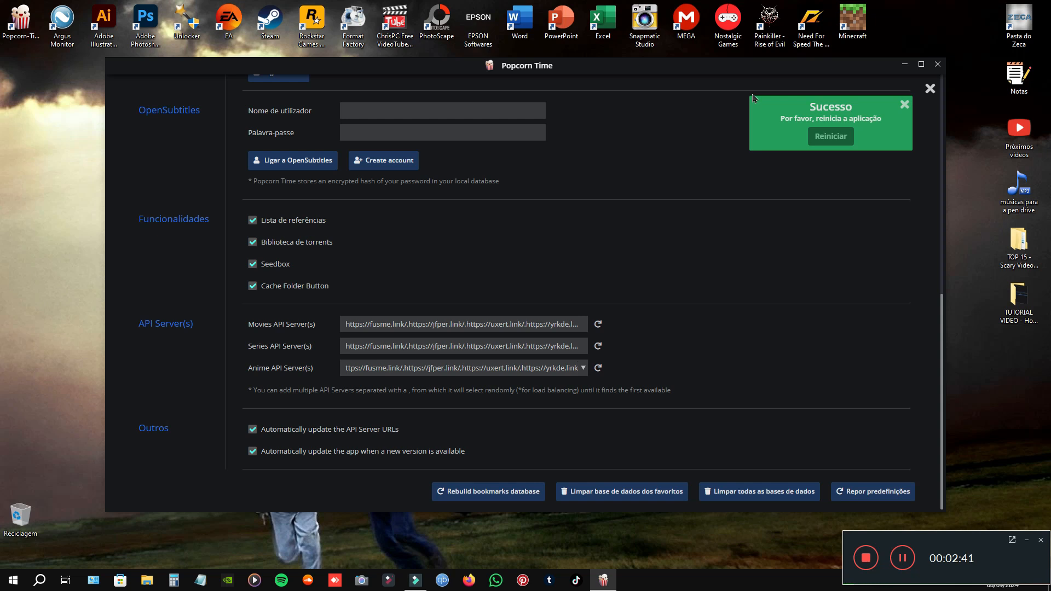
pyautogui.moveTo(830, 136)
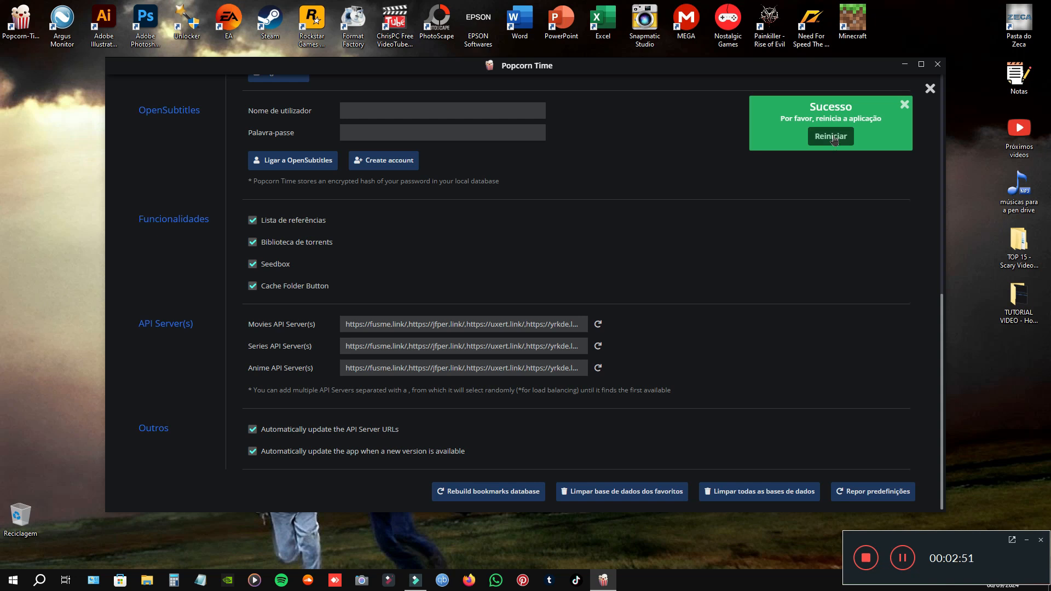
# Restart Popcorn Time to apply the new Movies, Series and Anime API server URLs
pyautogui.click(830, 135)
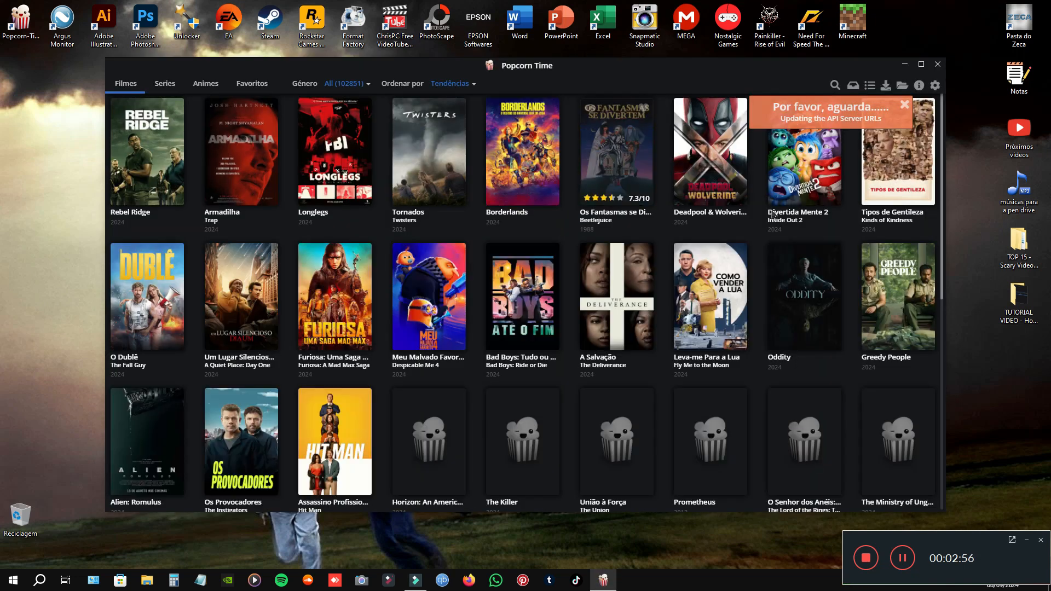
# Cycle through Movies, Series and Anime; Movies and Series load poster grids, Anime finds no titles
pyautogui.click(165, 83)
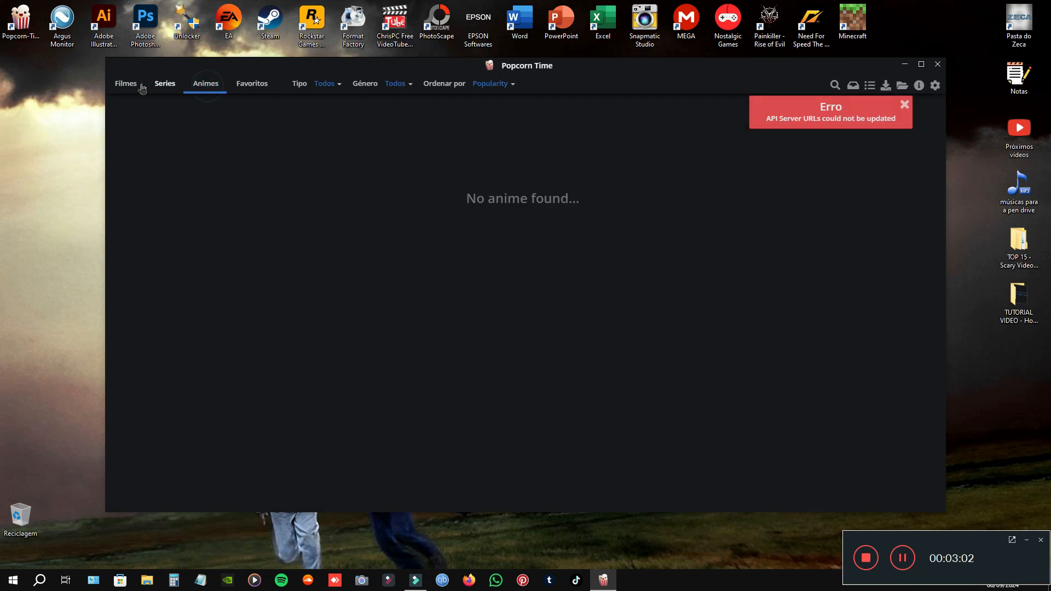
pyautogui.click(125, 83)
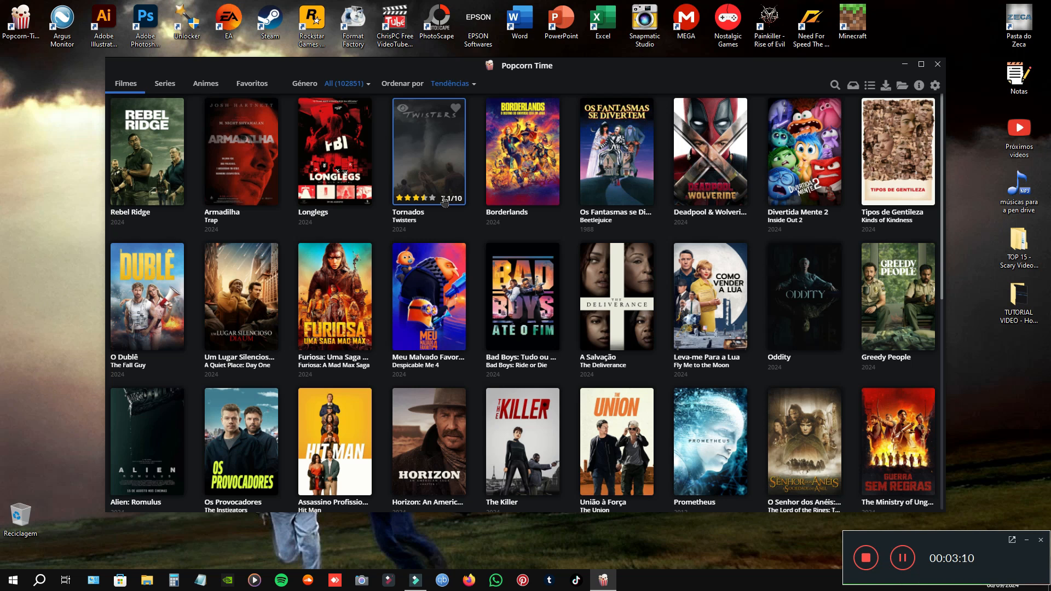
pyautogui.click(165, 83)
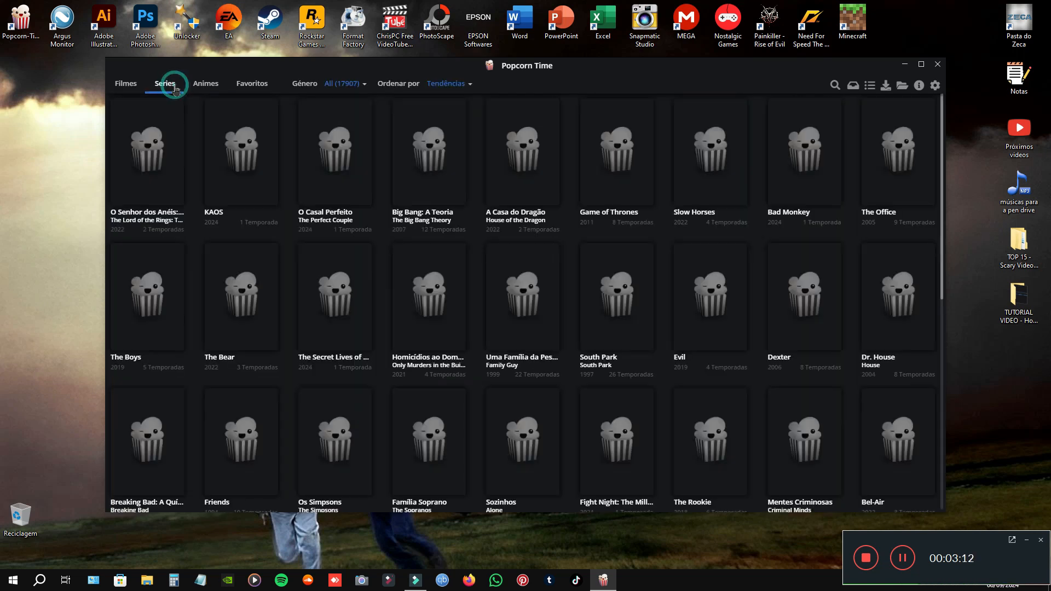
pyautogui.click(205, 83)
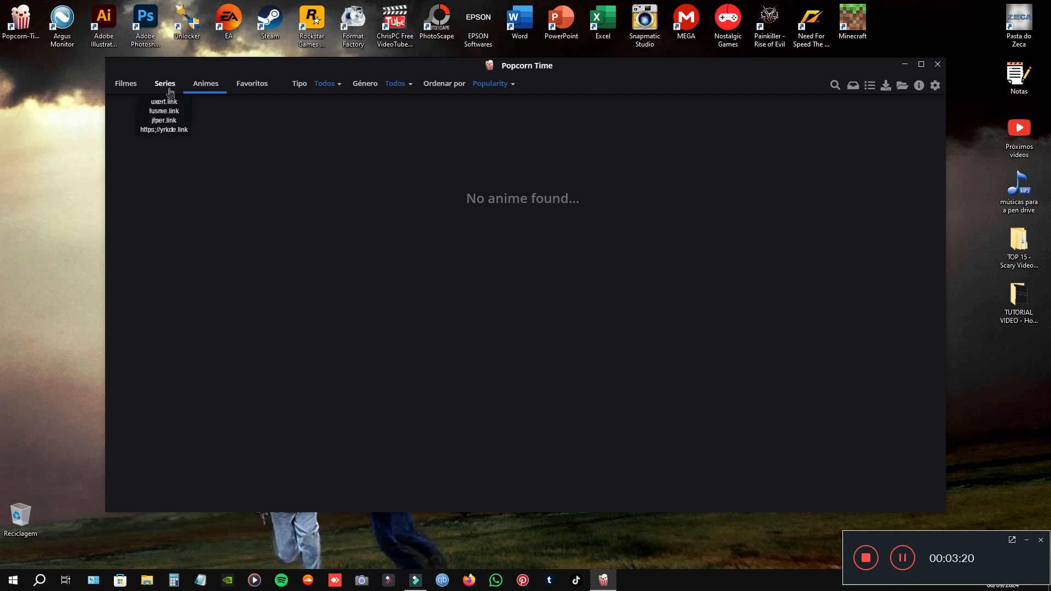
pyautogui.click(165, 83)
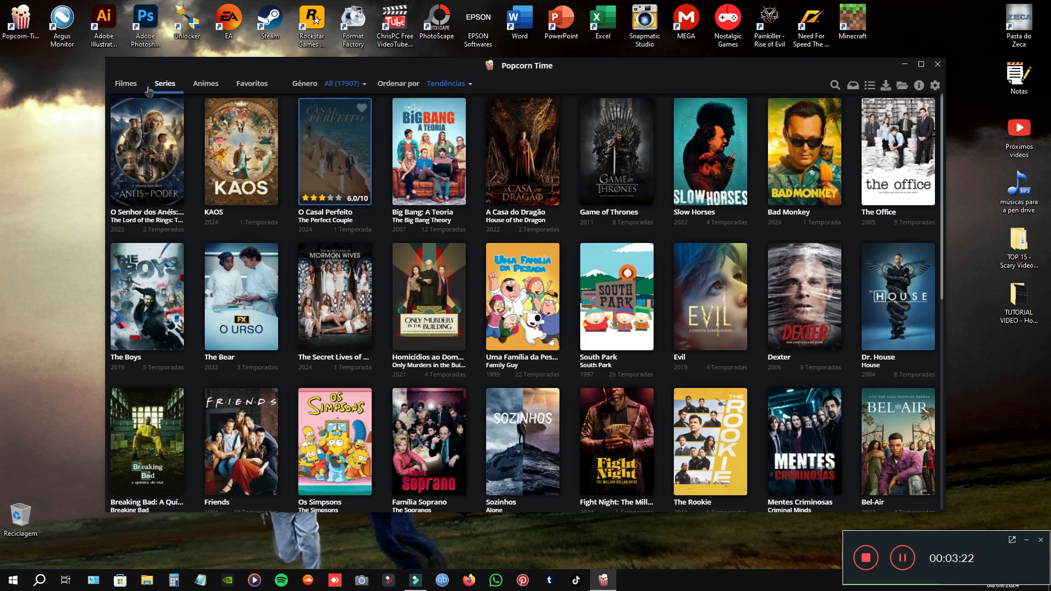
pyautogui.click(125, 83)
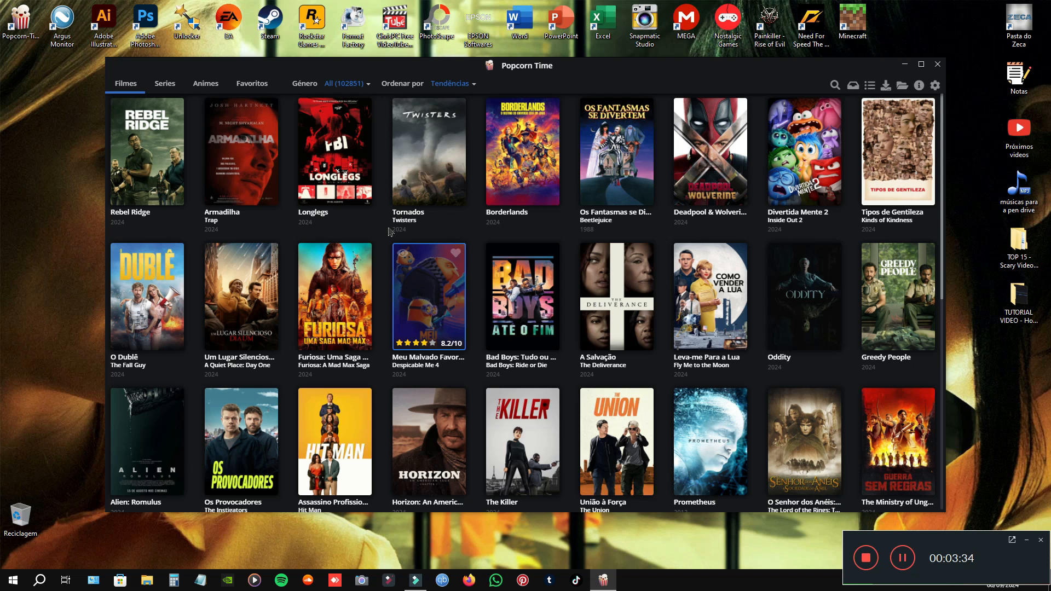
pyautogui.click(164, 83)
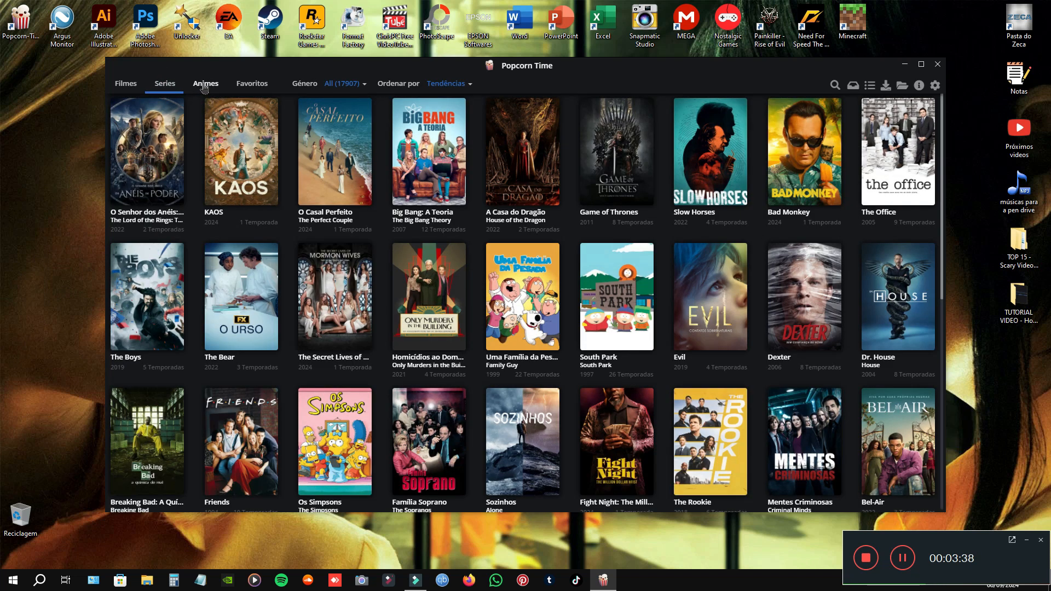
pyautogui.click(205, 83)
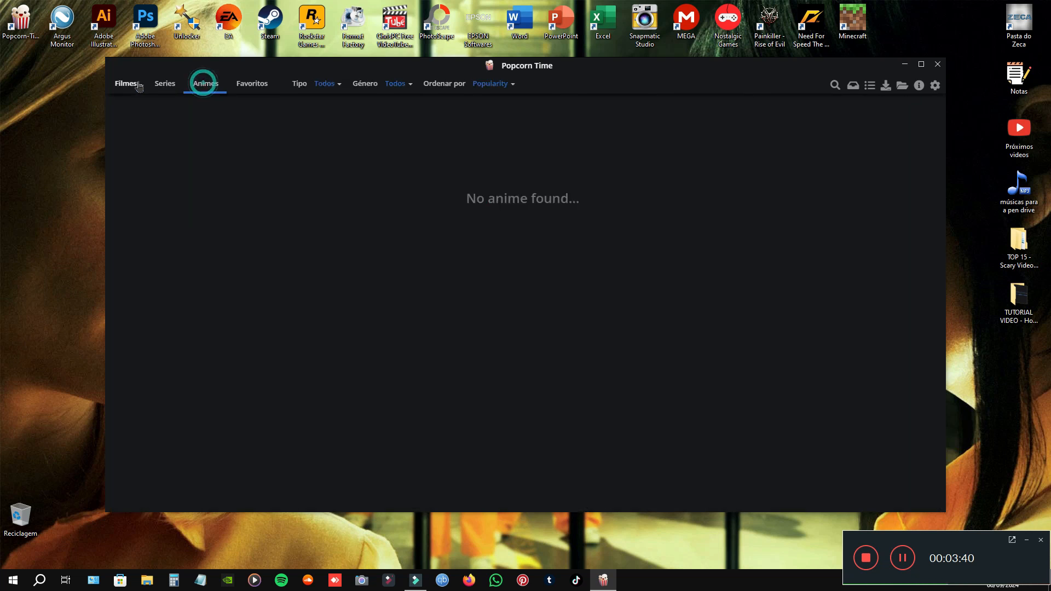
pyautogui.click(125, 84)
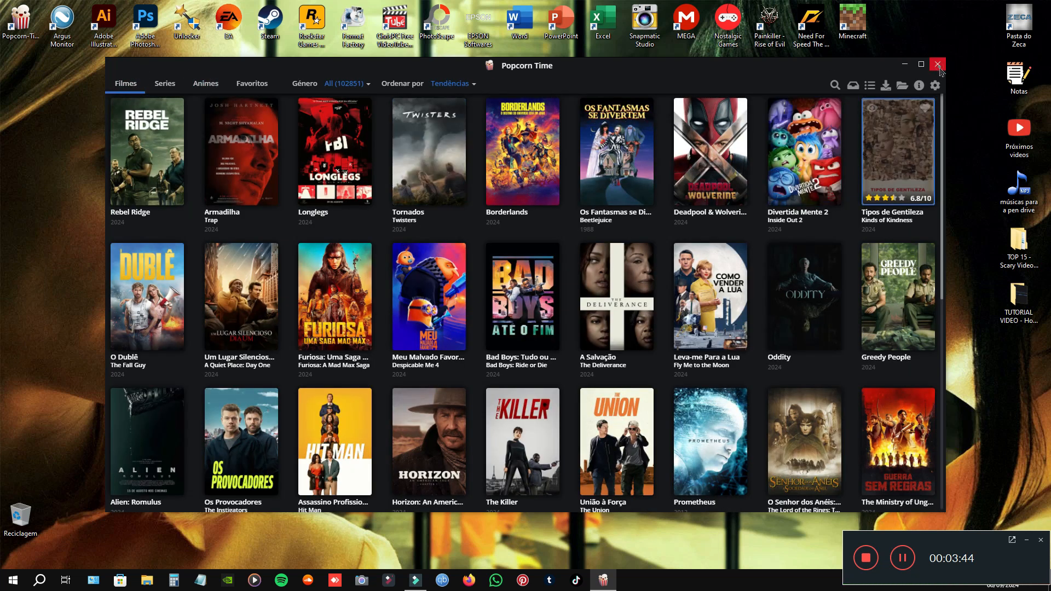
# Close and relaunch Popcorn Time, dismiss the server URL update error, and head to settings
pyautogui.click(939, 65)
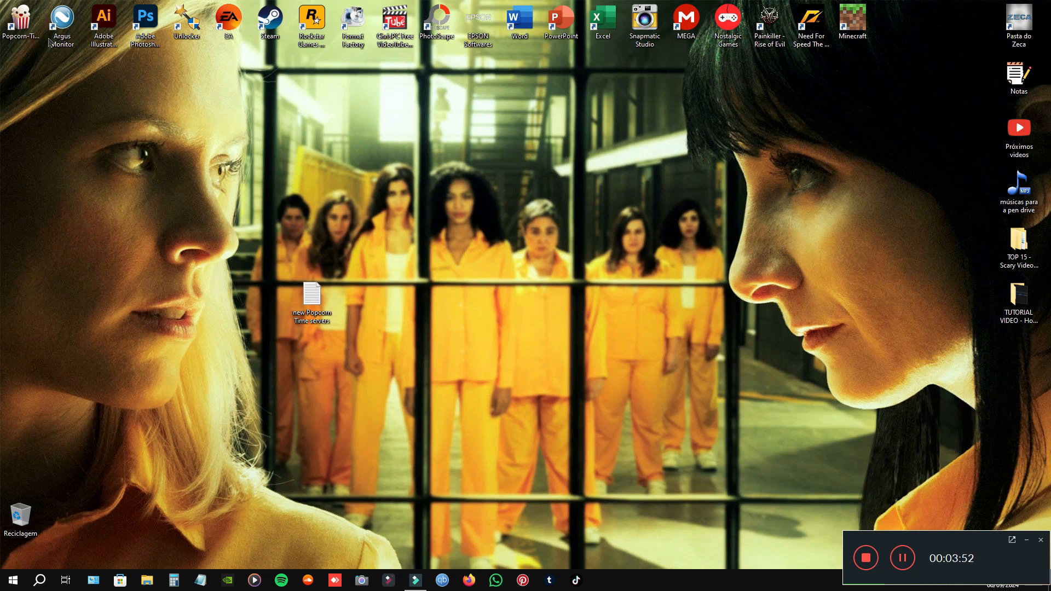
pyautogui.moveTo(371, 208)
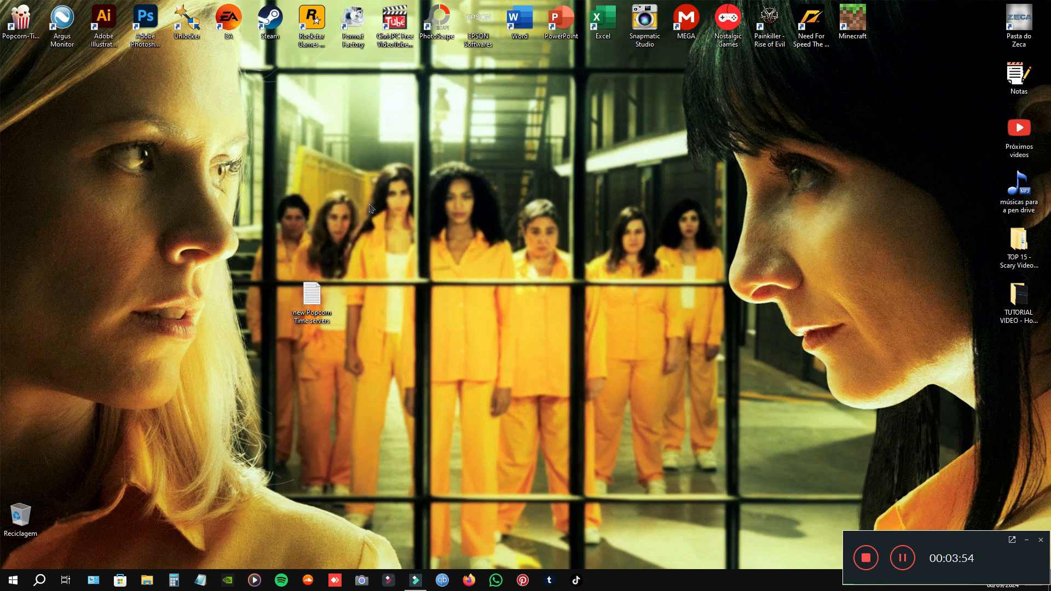
pyautogui.doubleClick(310, 294)
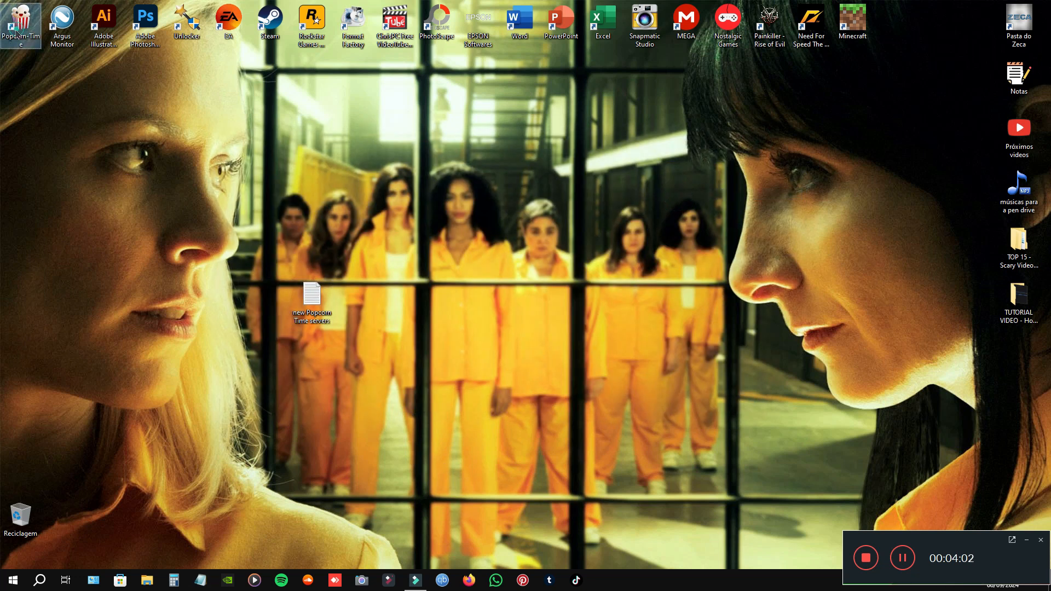
pyautogui.moveTo(669, 222)
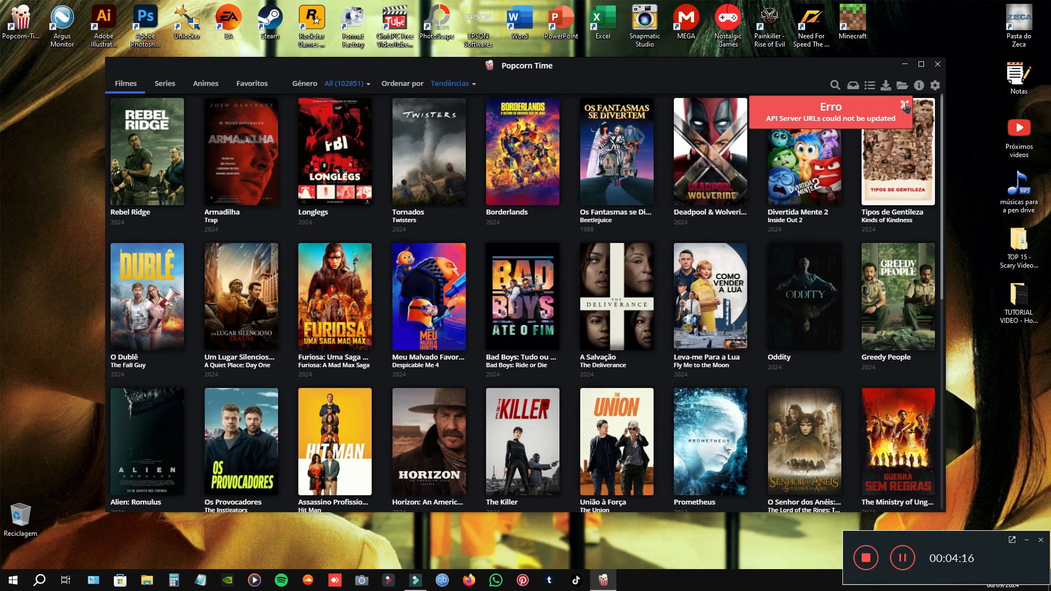
pyautogui.click(906, 107)
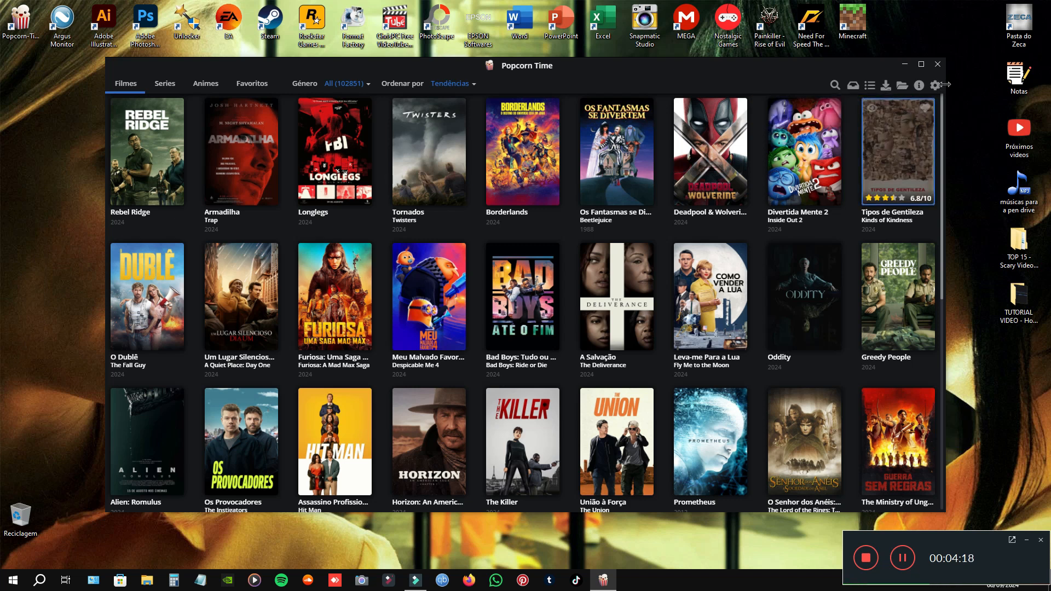
pyautogui.moveTo(934, 85)
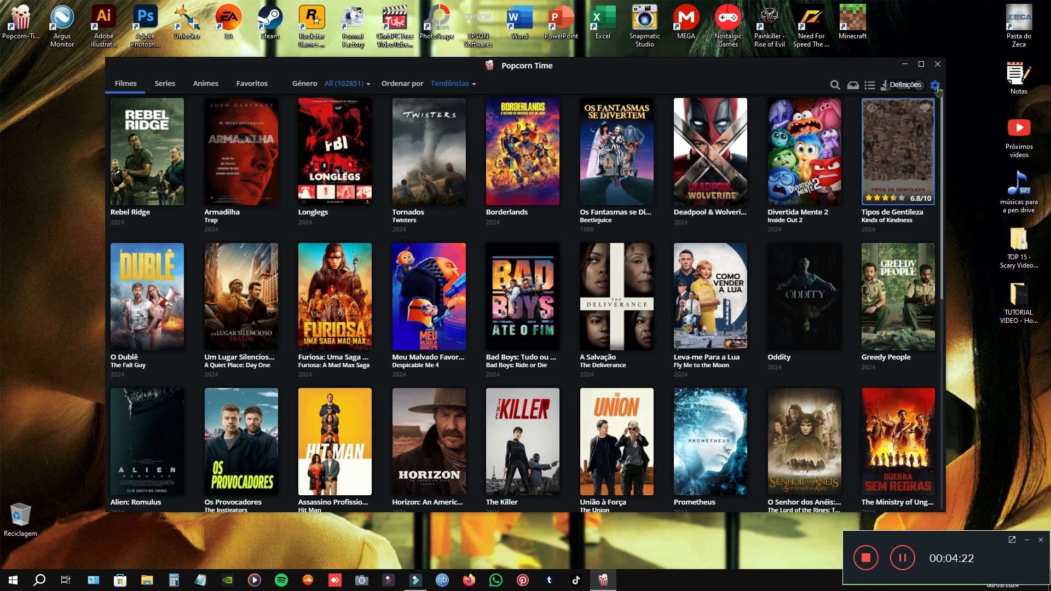
pyautogui.click(936, 88)
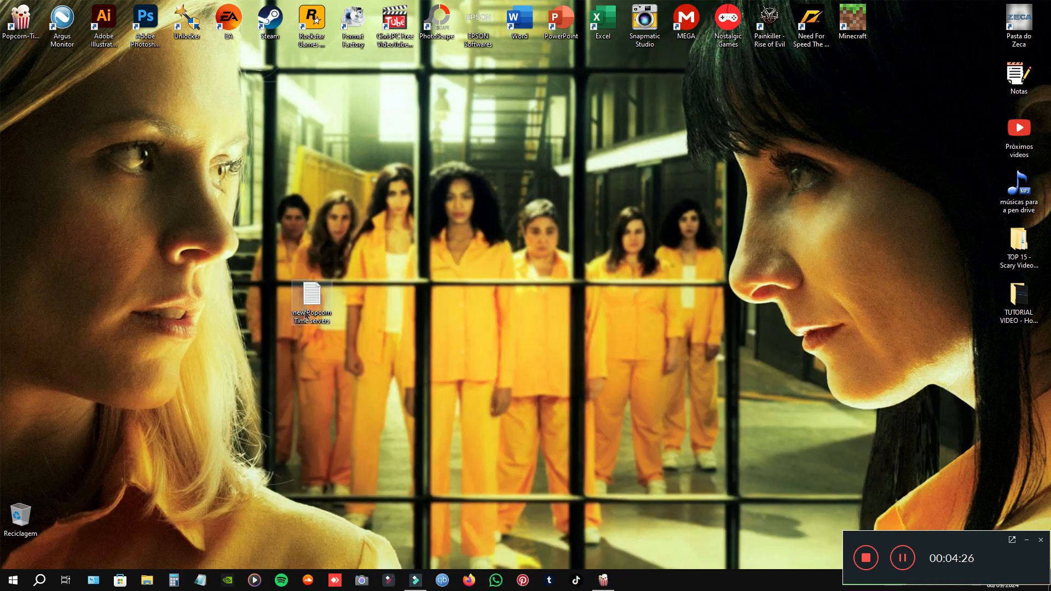
# Relaunch Popcorn Time, confirm the API server fields hold the new URLs, and return to the Movies catalog
pyautogui.doubleClick(310, 299)
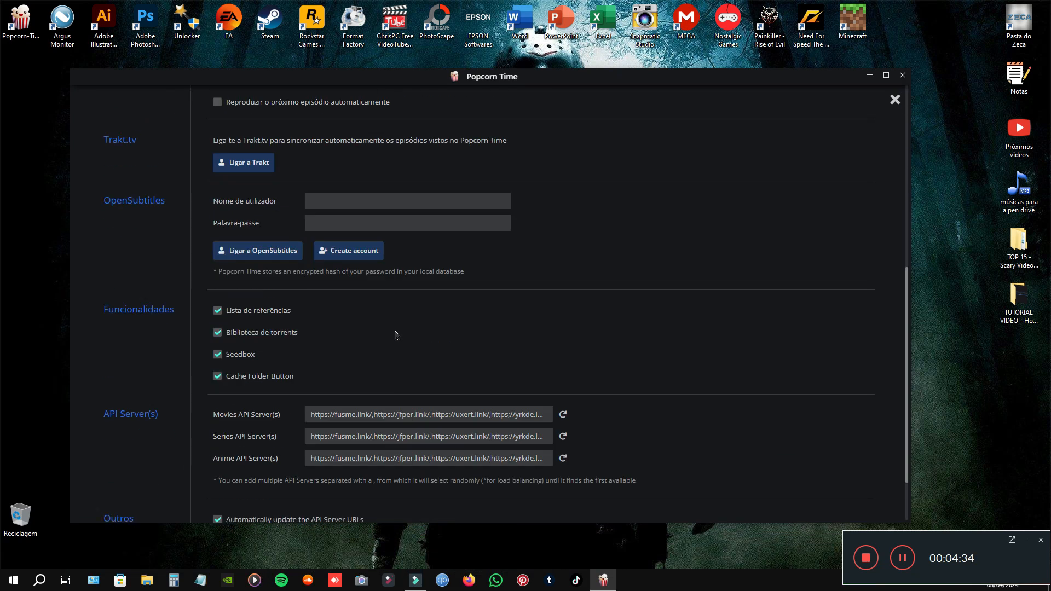
pyautogui.scroll(-3)
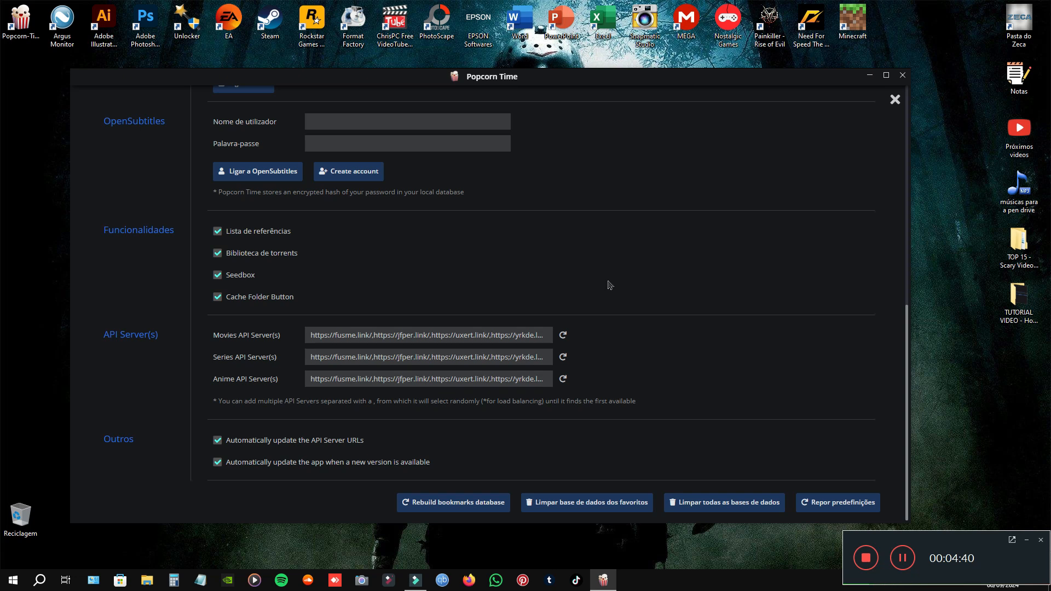
pyautogui.moveTo(480, 310)
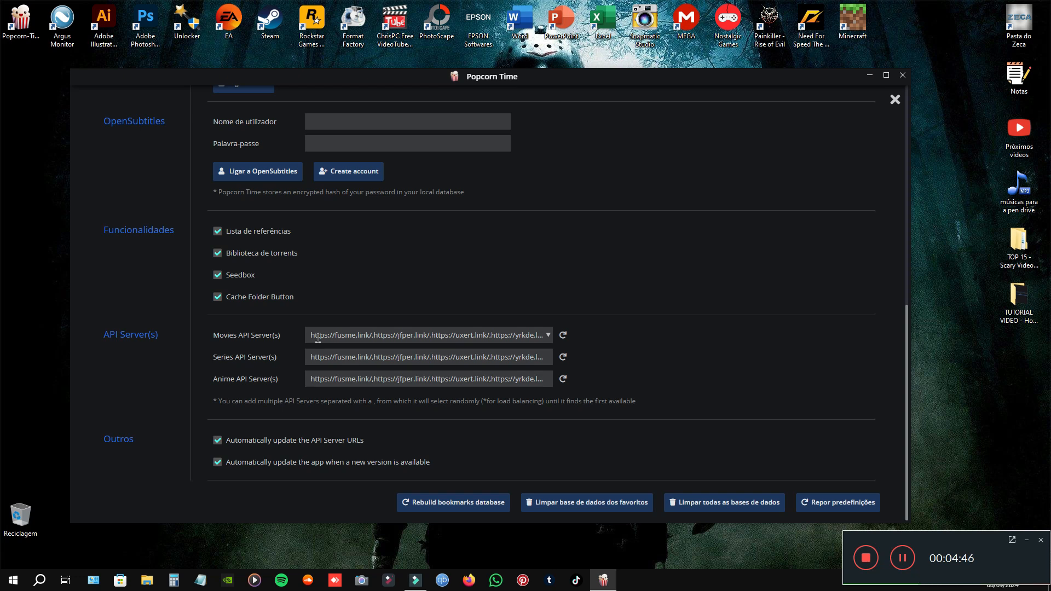
pyautogui.moveTo(266, 341)
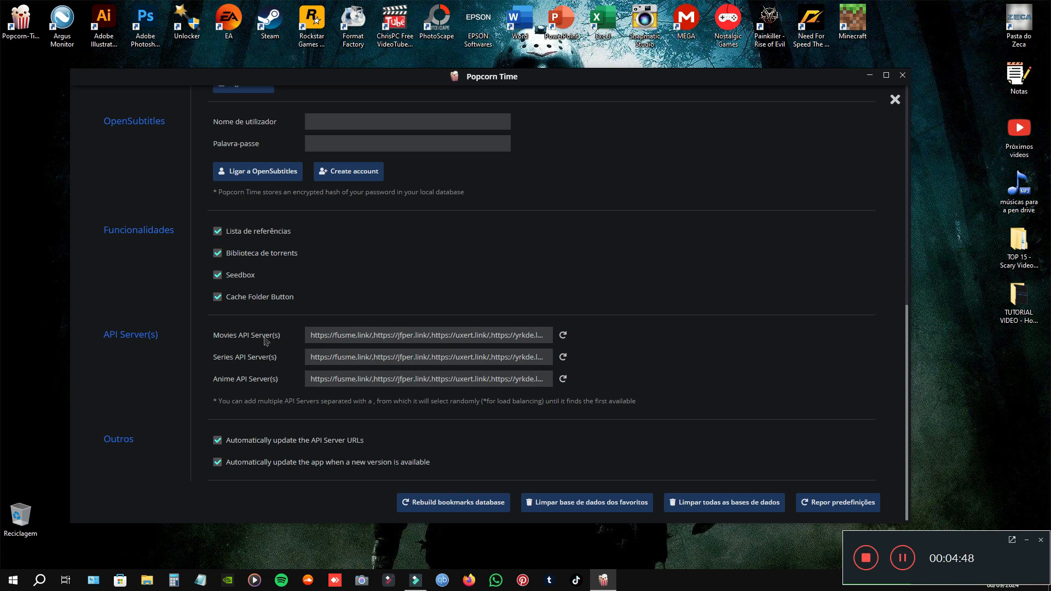
pyautogui.click(427, 335)
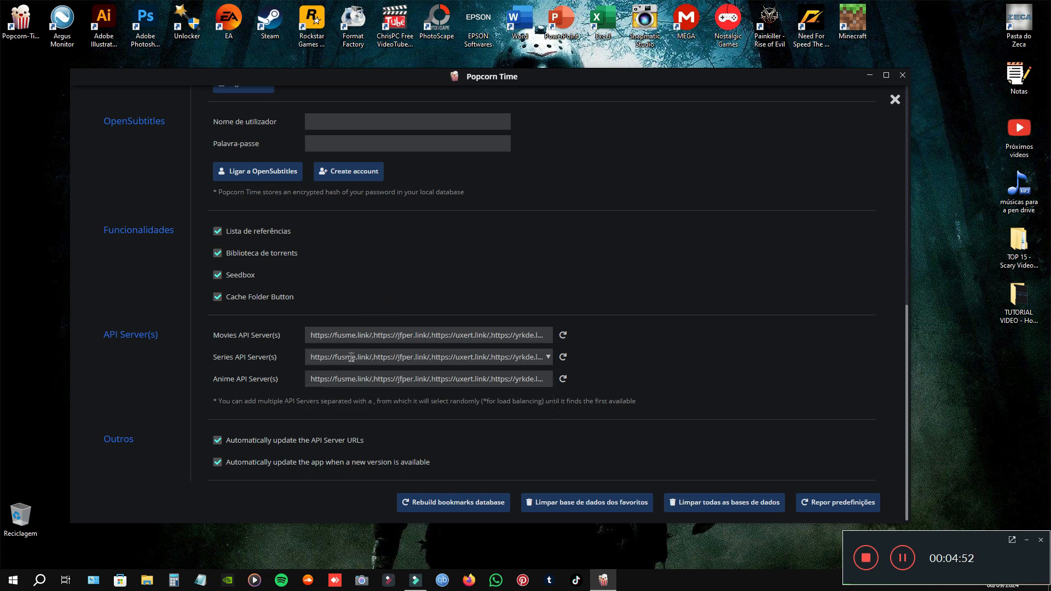
pyautogui.click(895, 99)
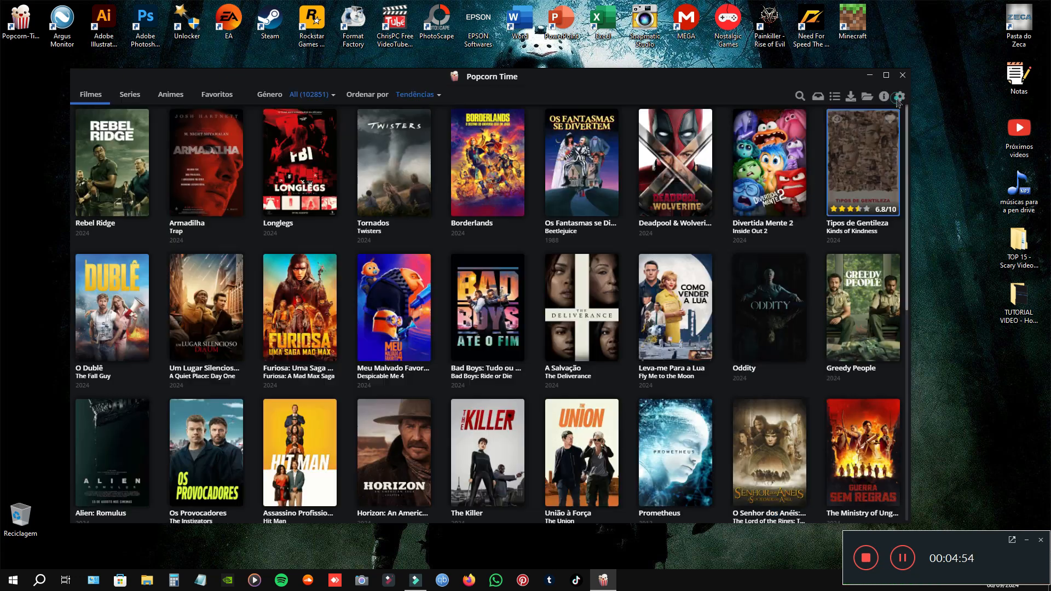